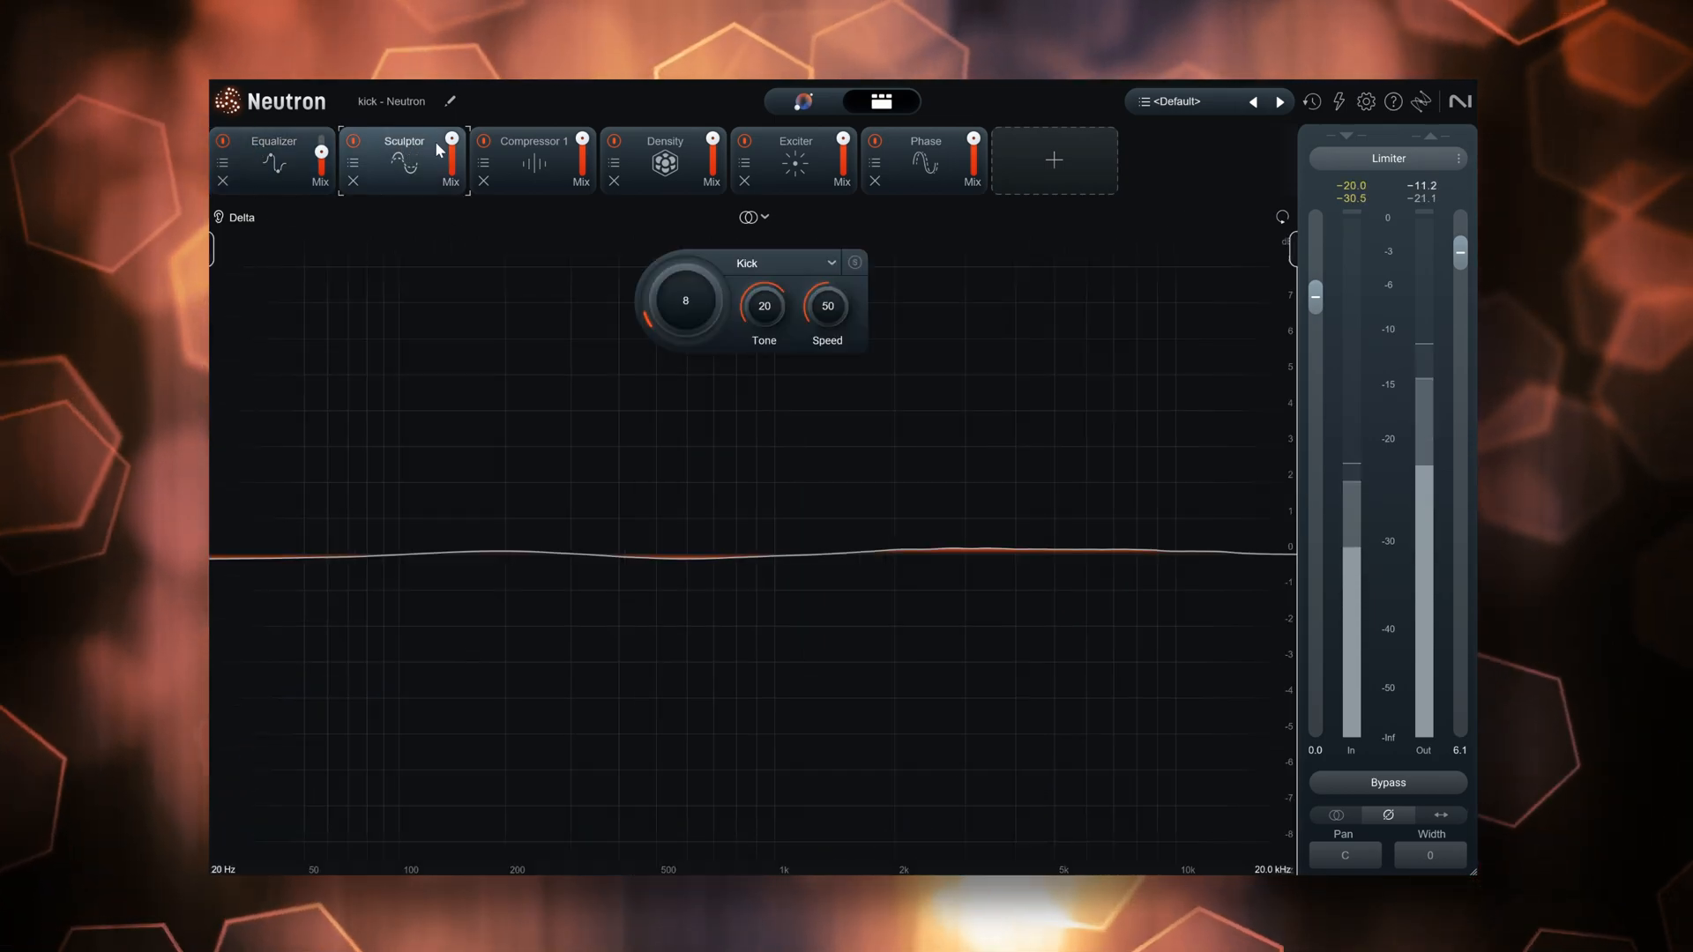
# - Show the kick's Equalizer curve with its bell cut near 623 Hz at about −11 dB
pyautogui.click(793, 101)
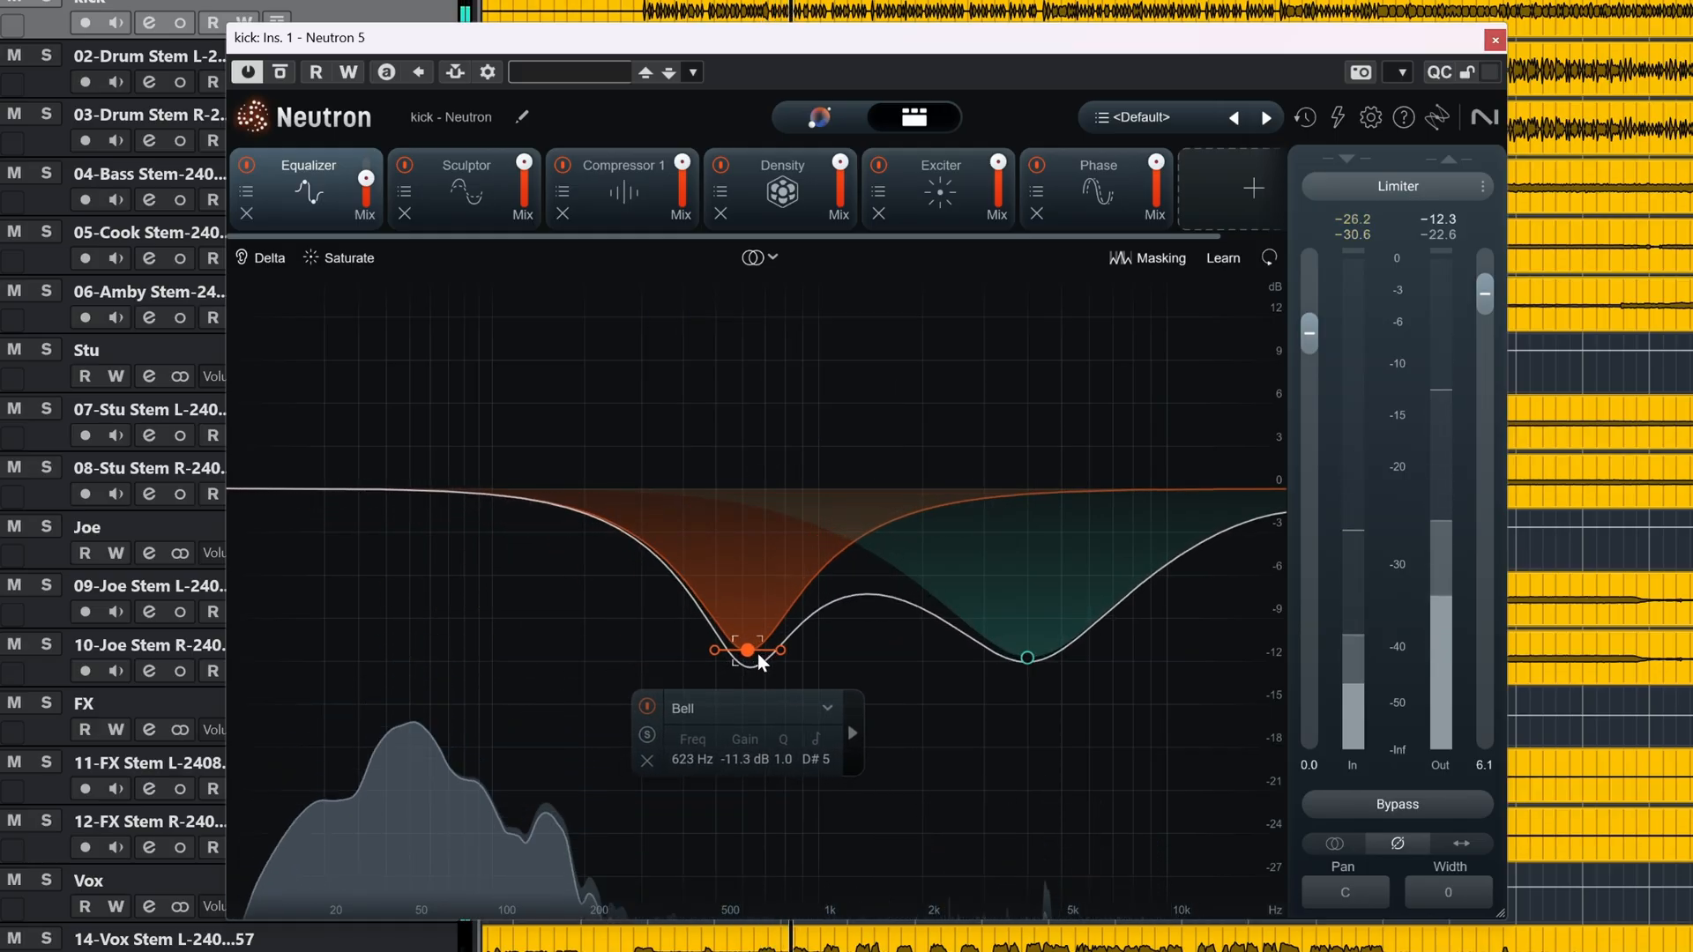
# - Switch to the Assistant overview with Kick chosen under Percussion and its tone curve
pyautogui.click(818, 116)
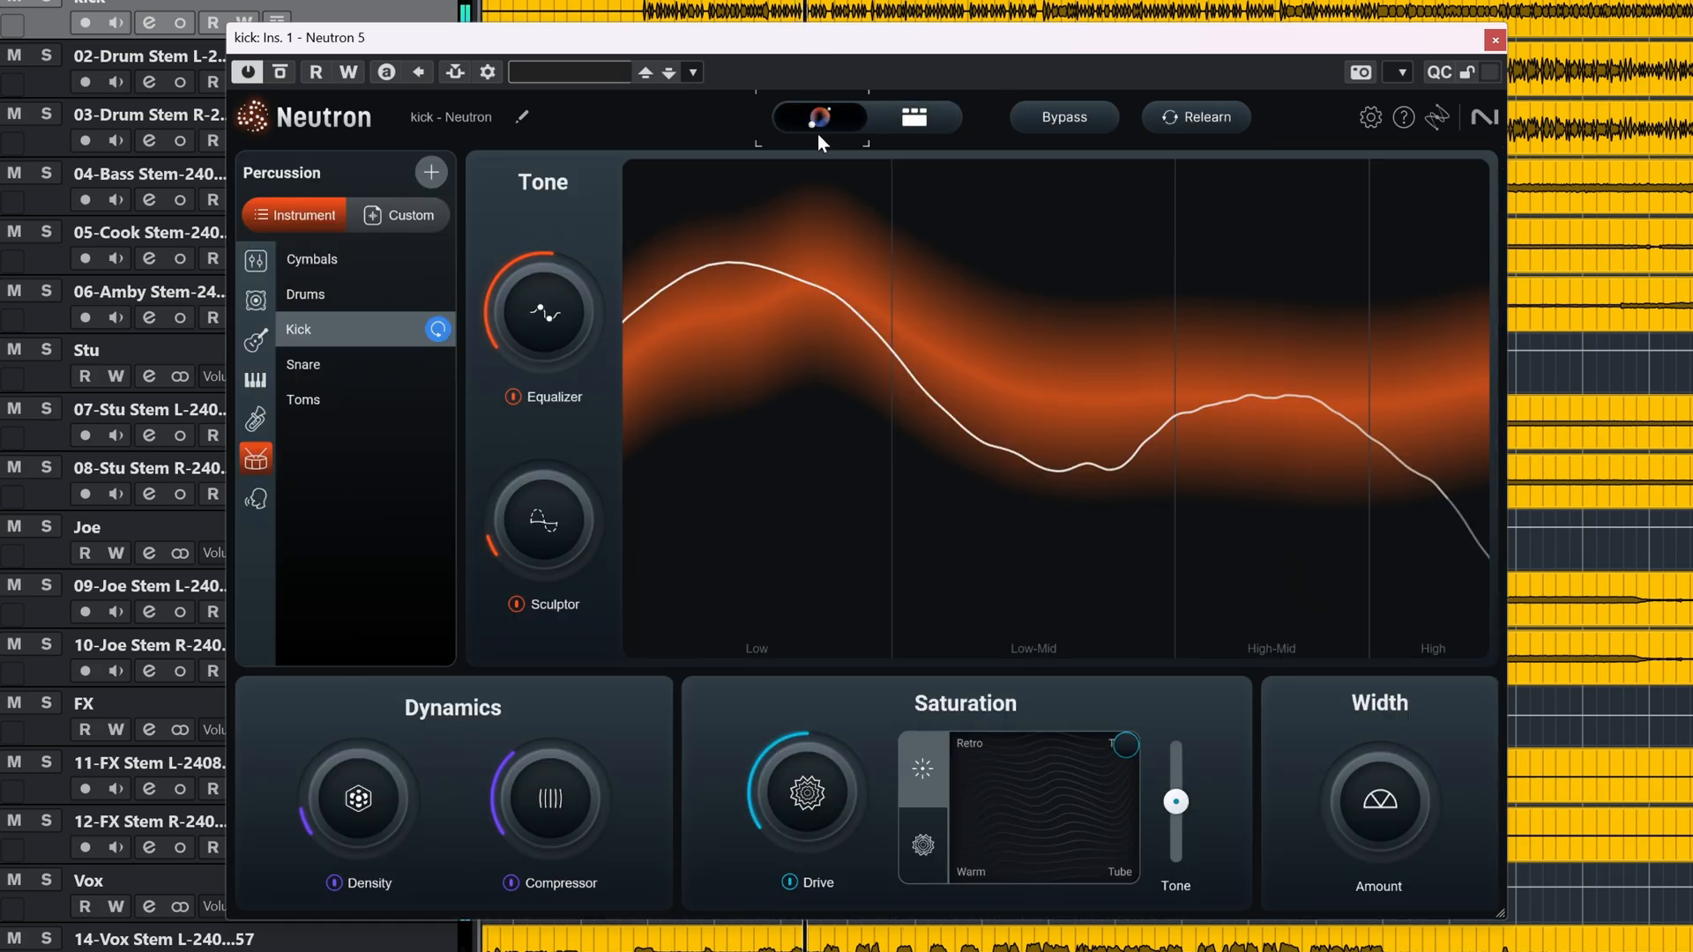
pyautogui.click(1196, 116)
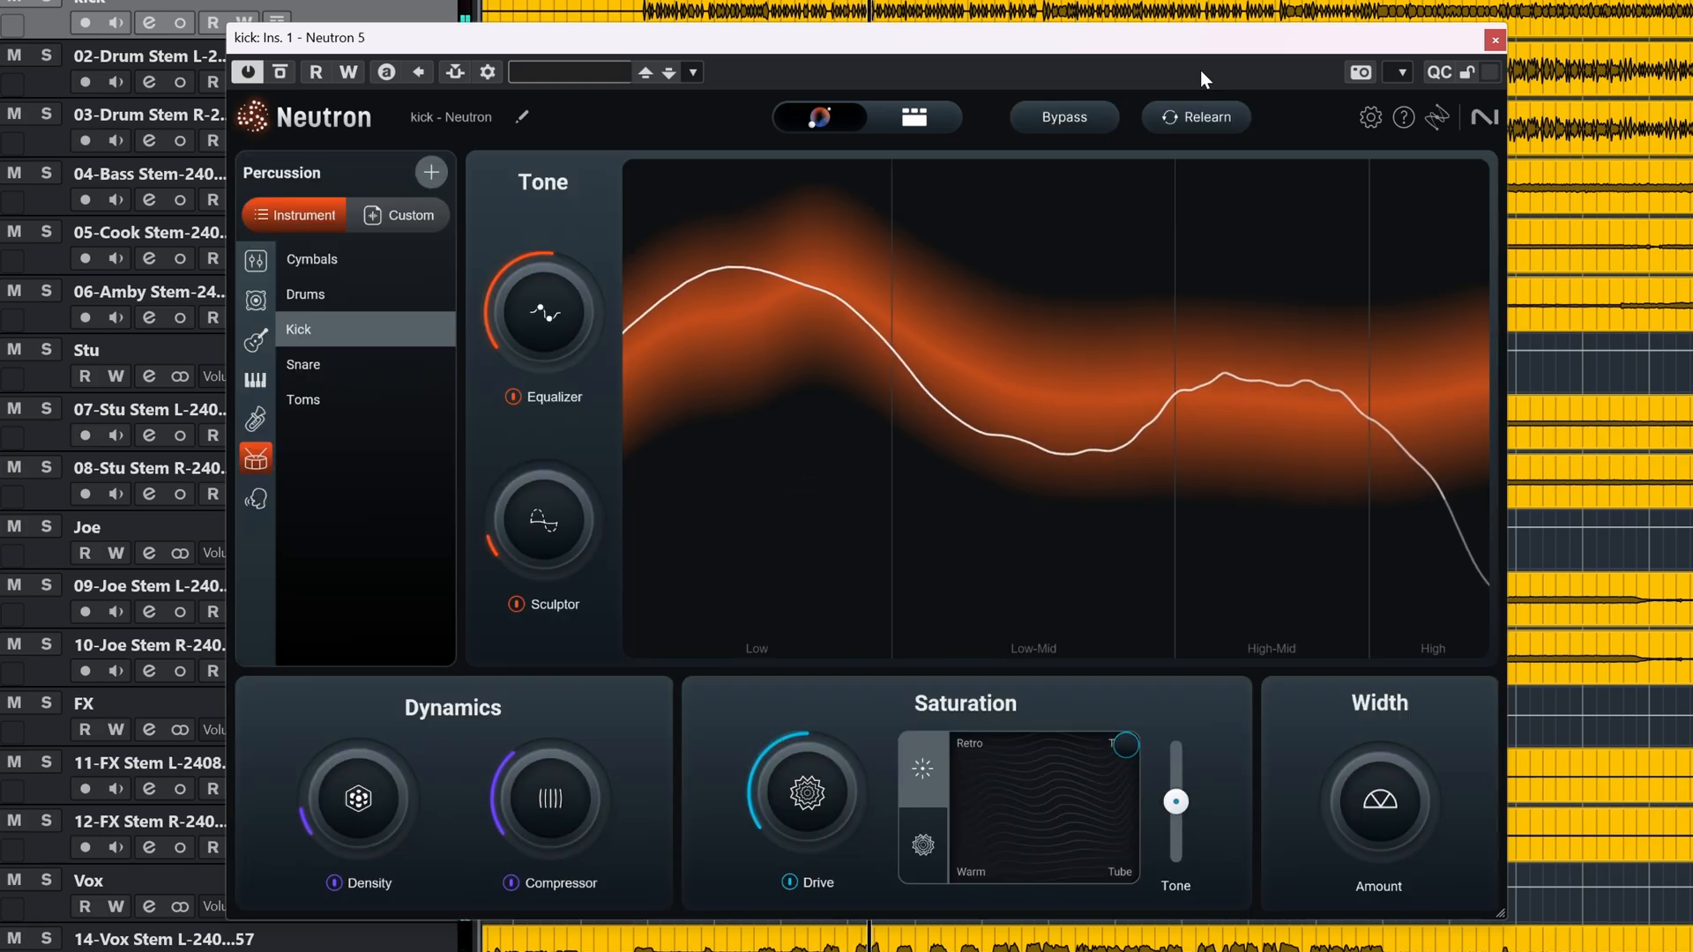
# - Return to module view showing the kick channel's Sculptor module set to Kick
pyautogui.click(1495, 38)
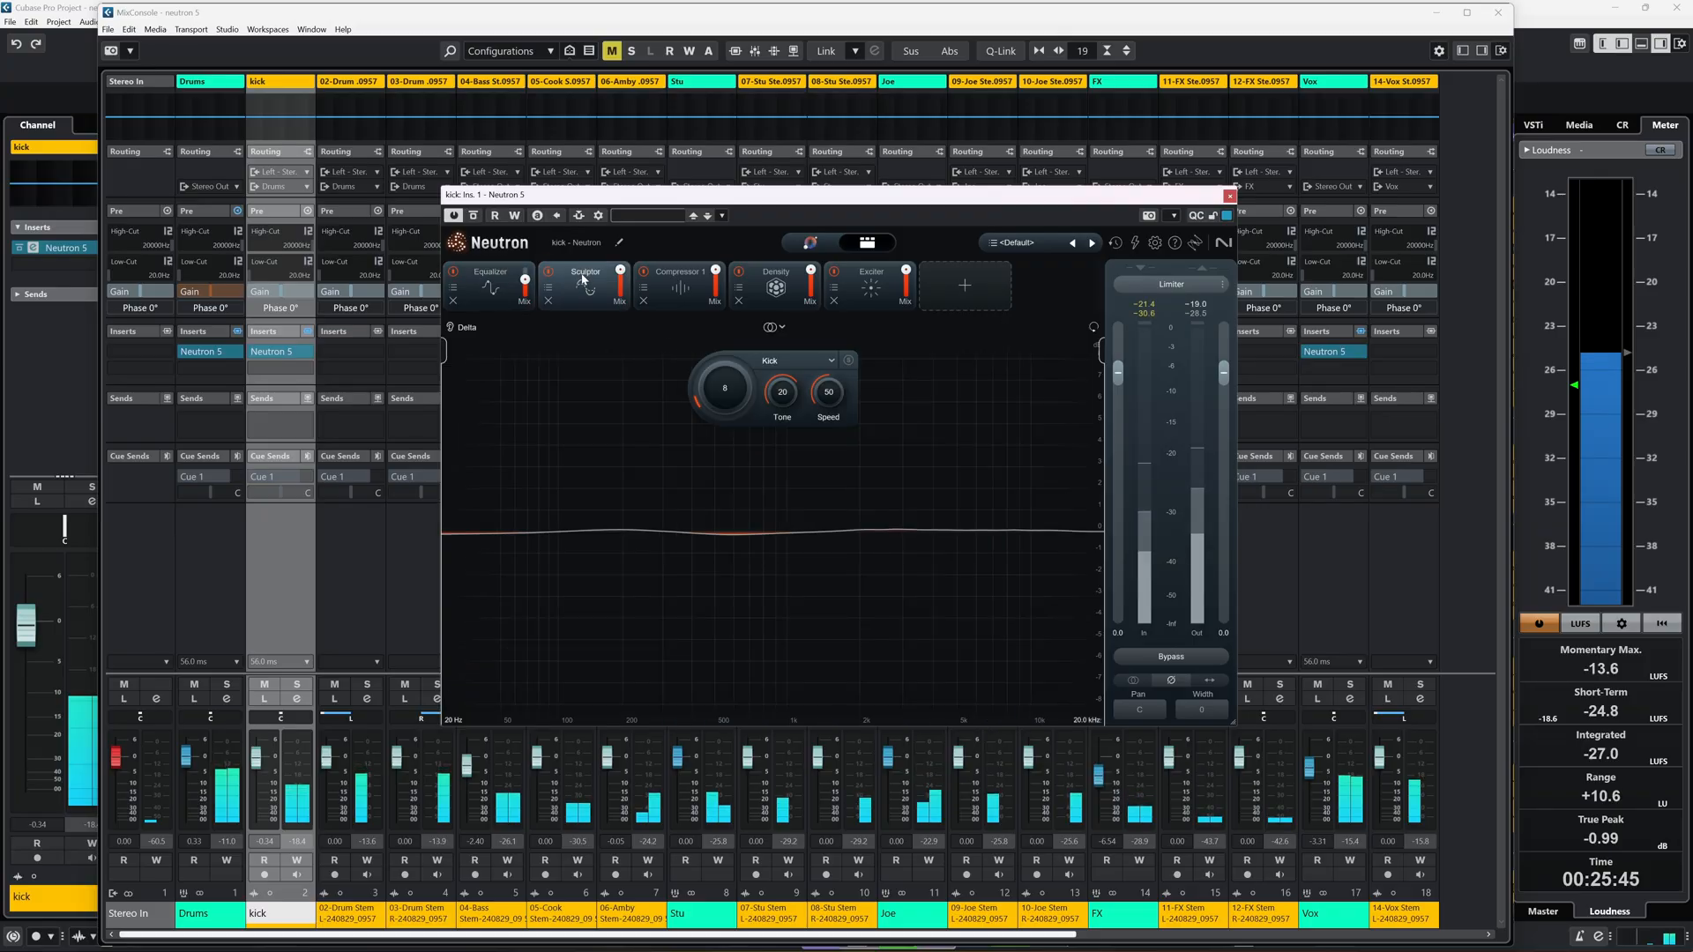
# - Bypass the kick's Density module and show Compressor 1 in Modern mode at 5.41 ratio
pyautogui.click(678, 276)
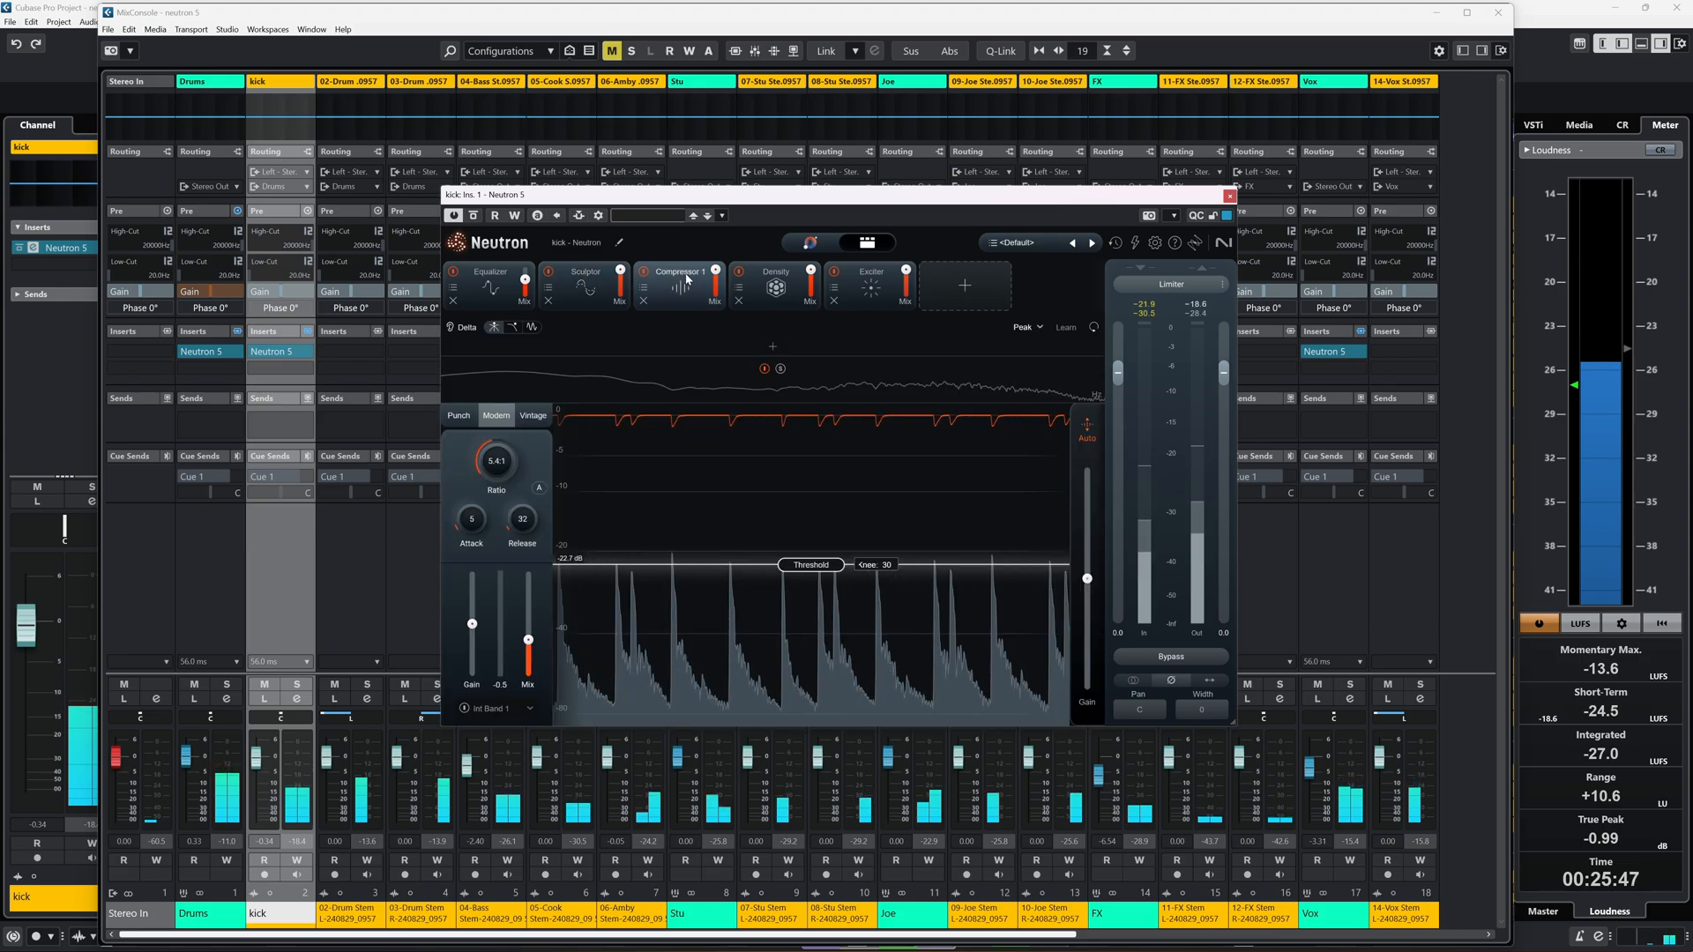
pyautogui.click(739, 275)
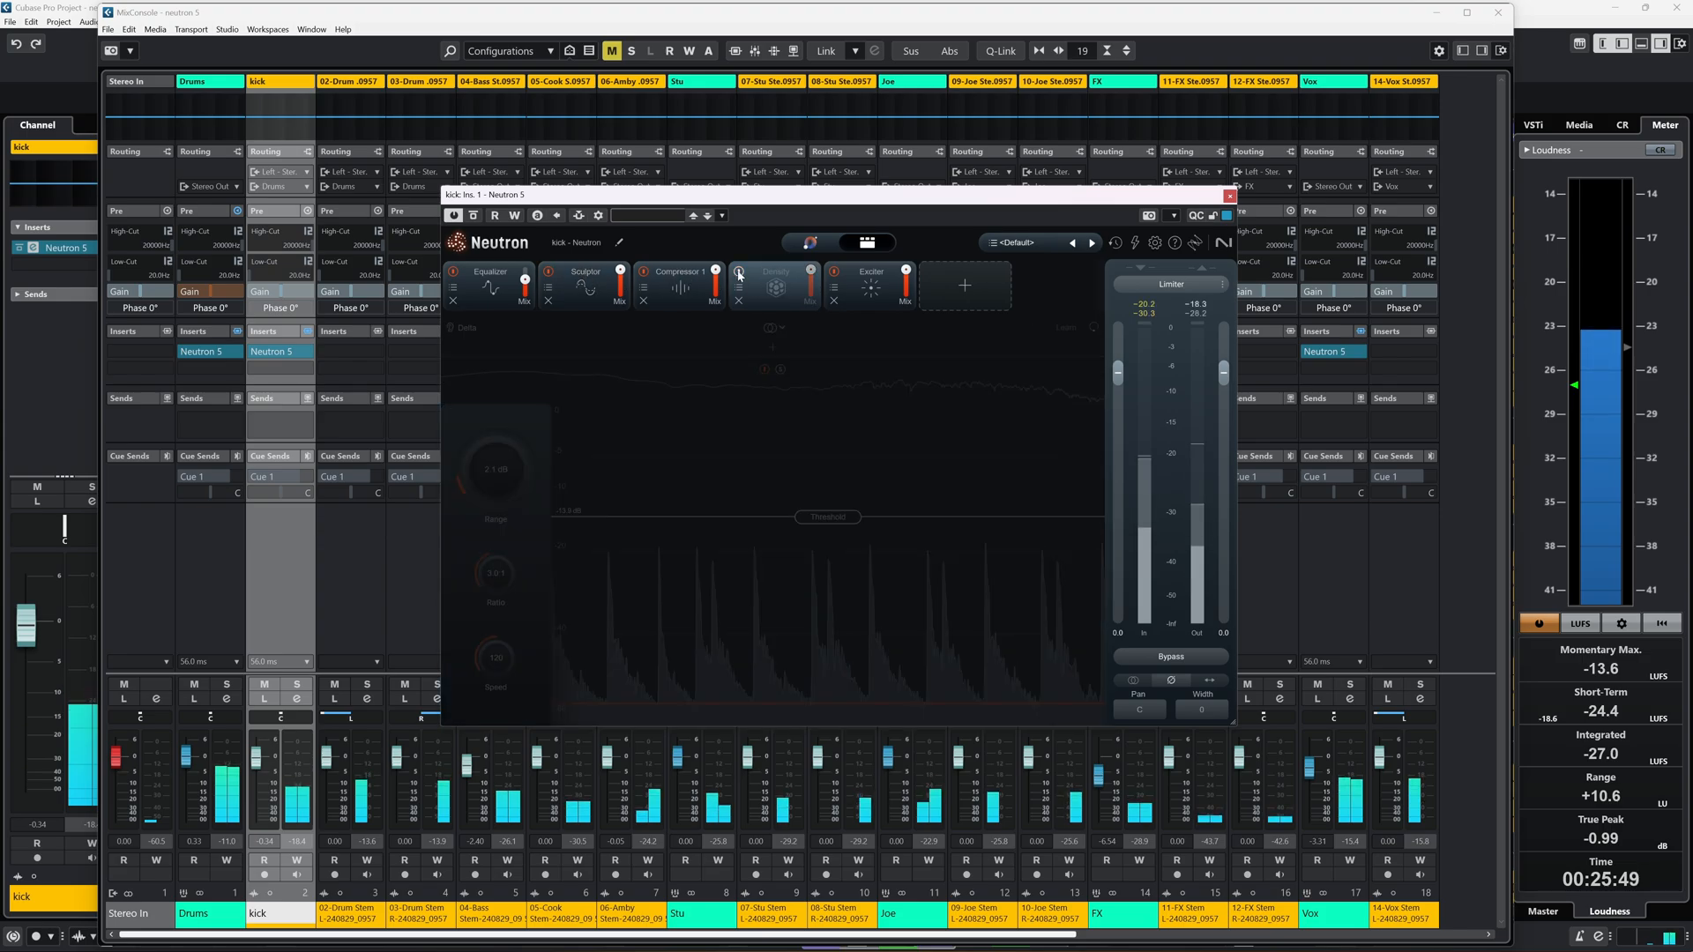
pyautogui.click(677, 272)
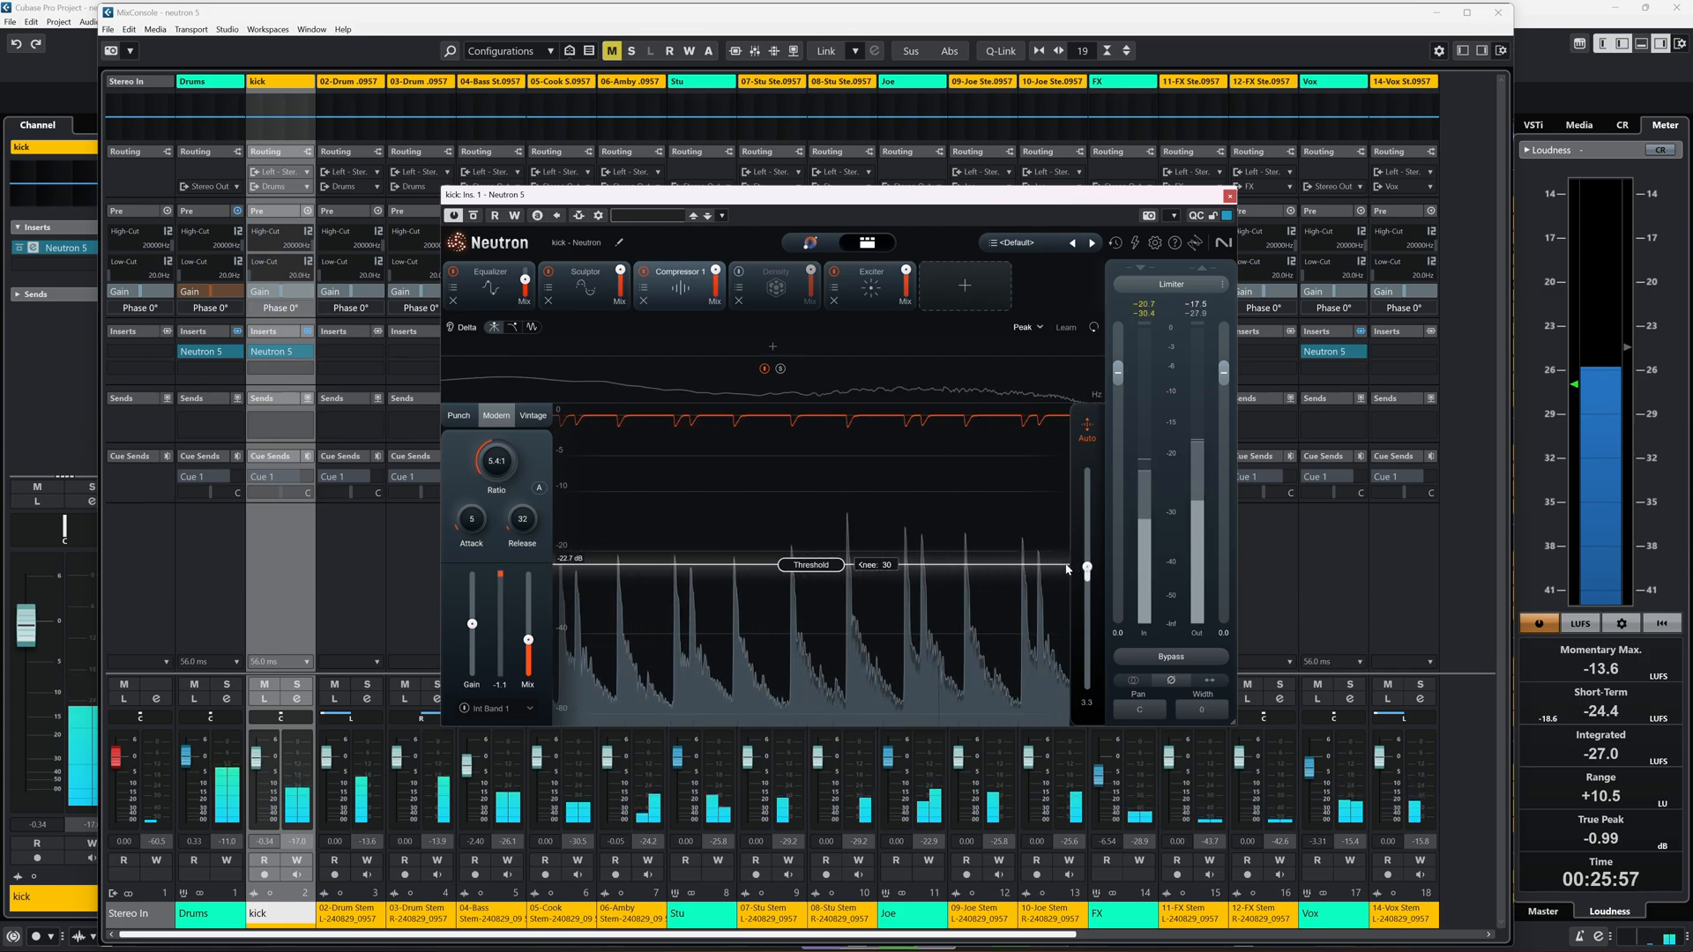
# - Show the Stu track's Compressor 1 in Modern mode at 4.0:1, attack 7, release 42
pyautogui.click(490, 271)
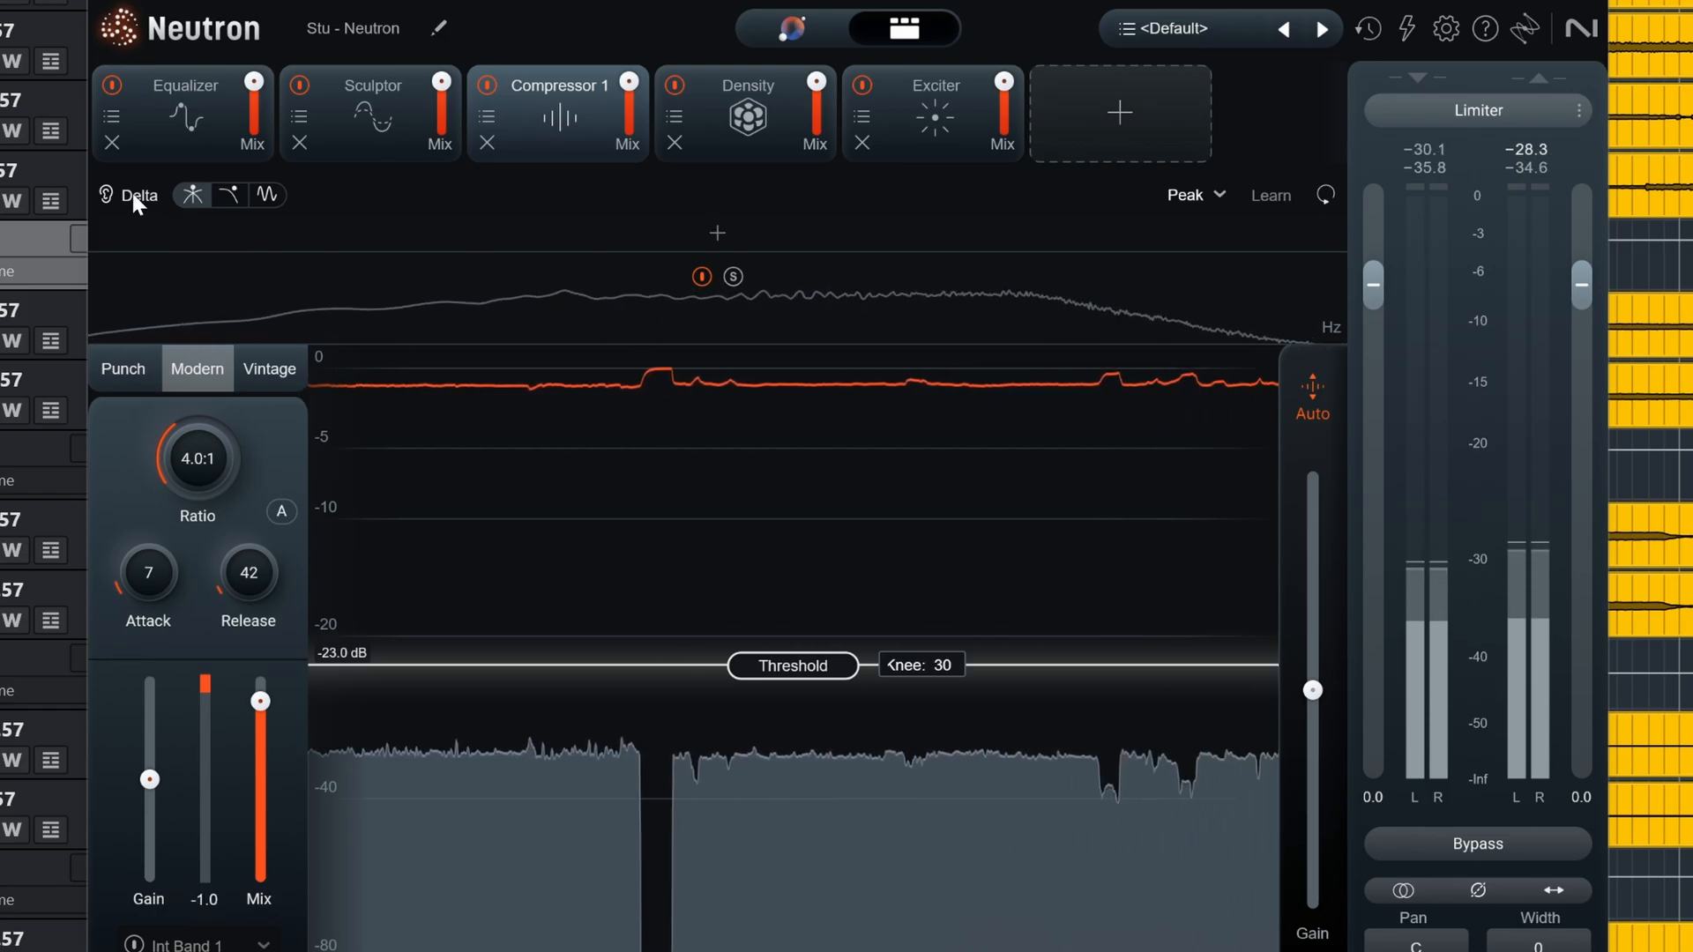
# - Visit the Stu track's Sculptor and compressor, then show its Equalizer dip near 208 Hz at −9.6 dB
pyautogui.click(183, 112)
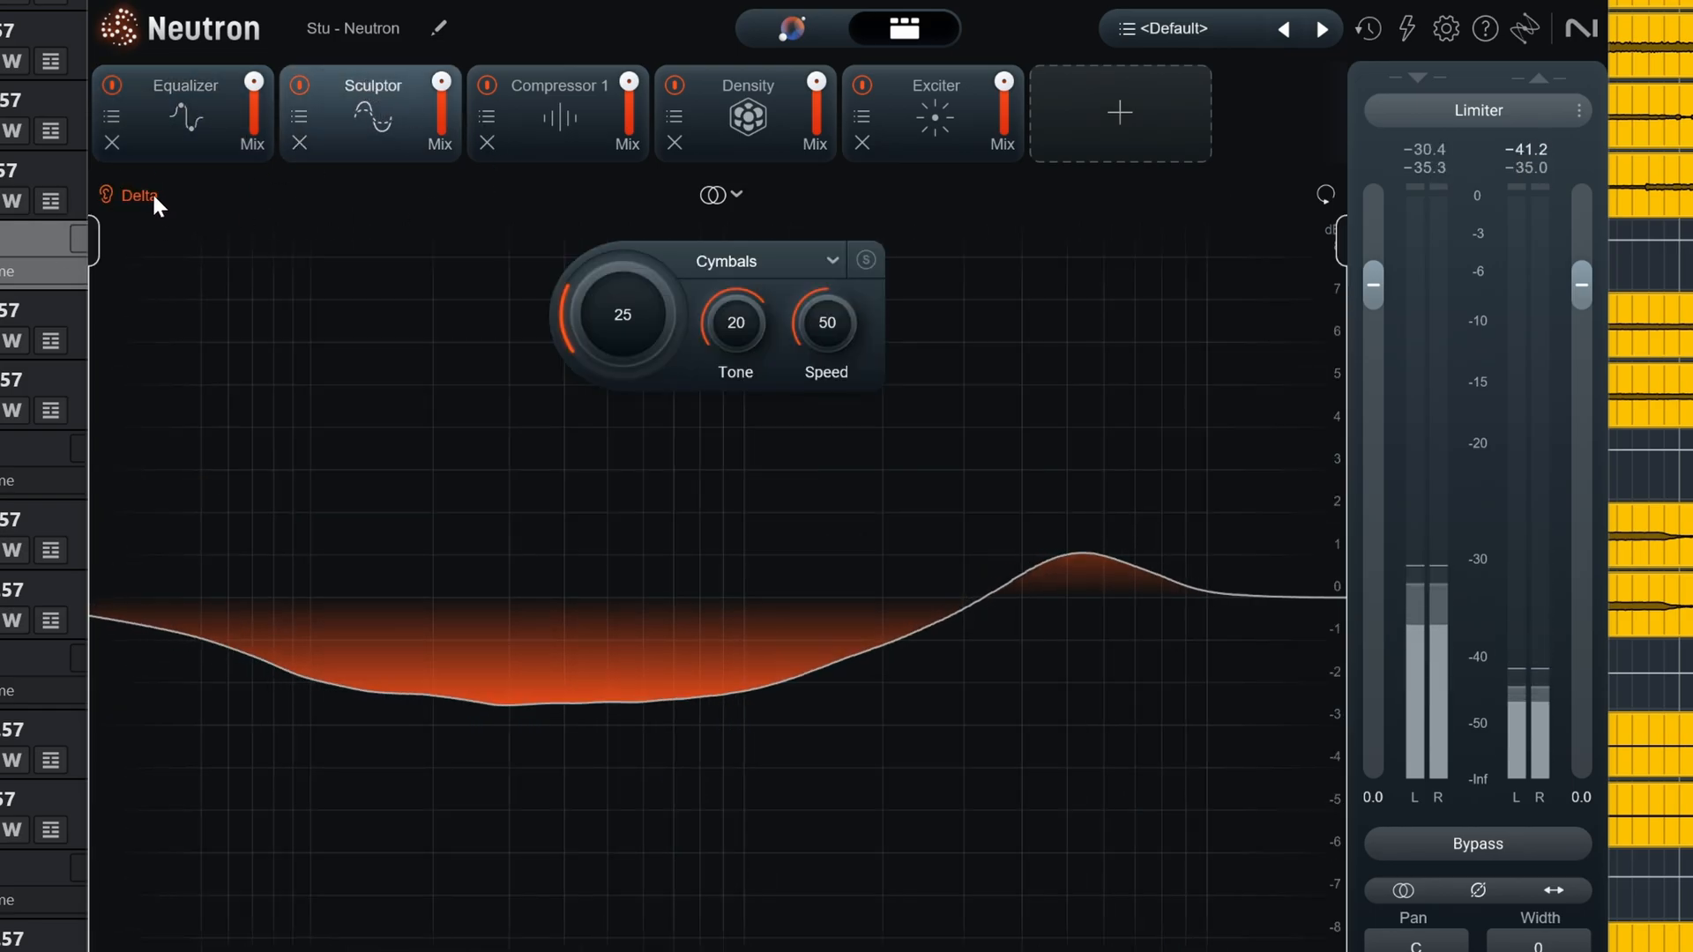
pyautogui.click(557, 113)
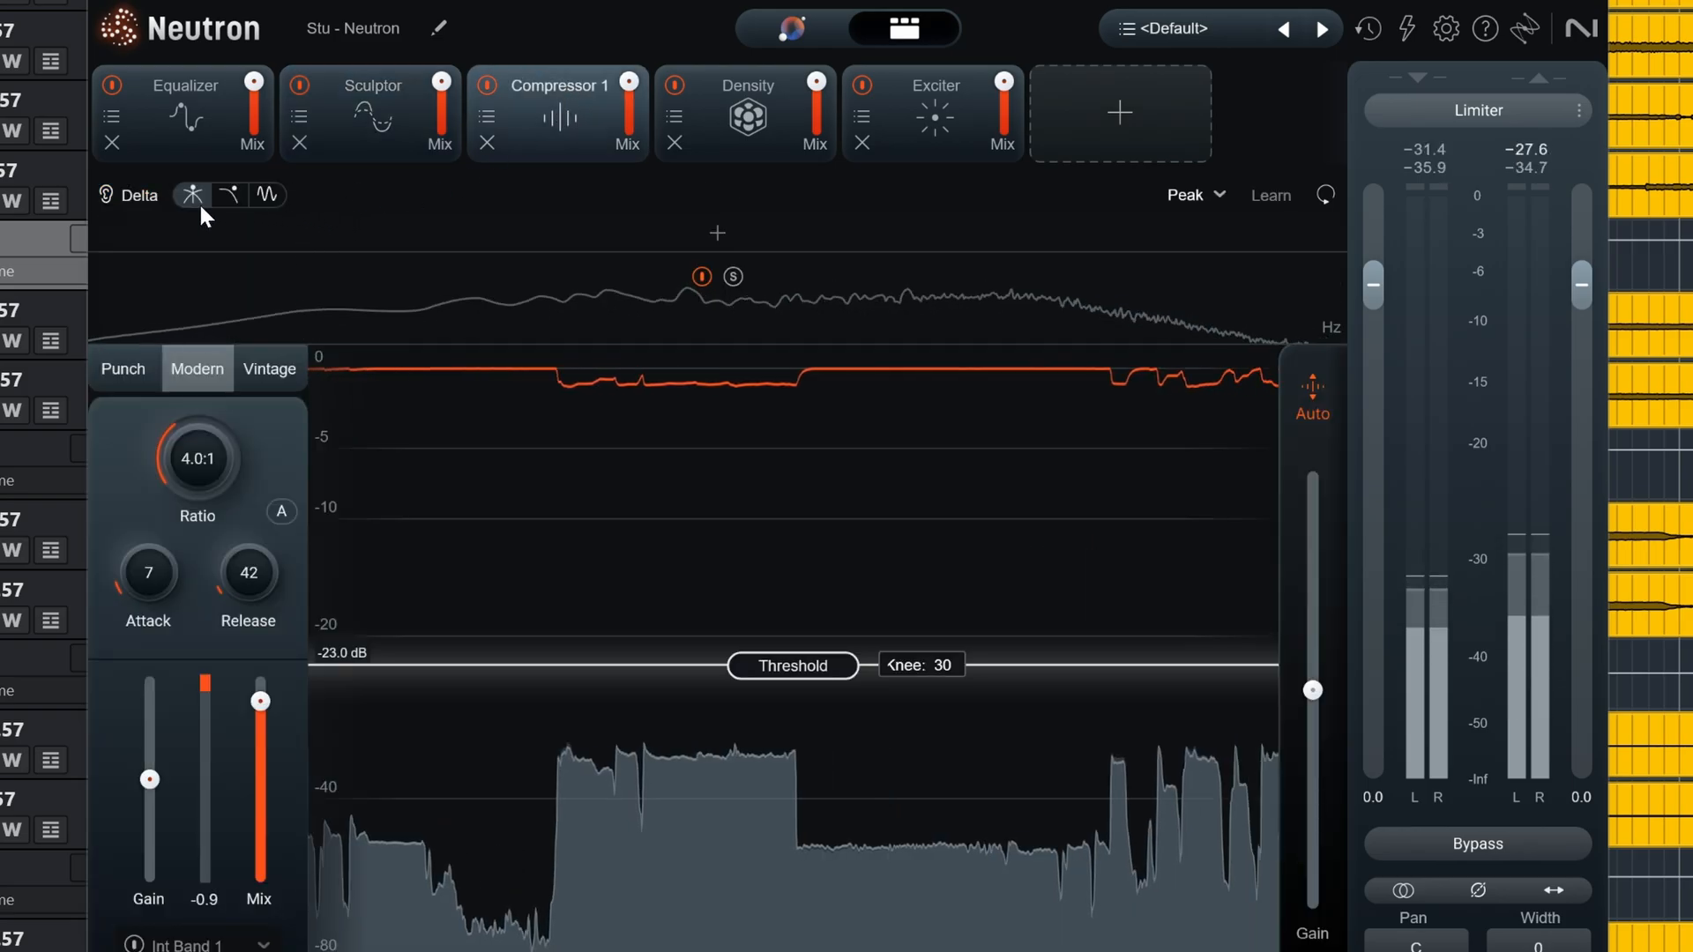
pyautogui.click(129, 196)
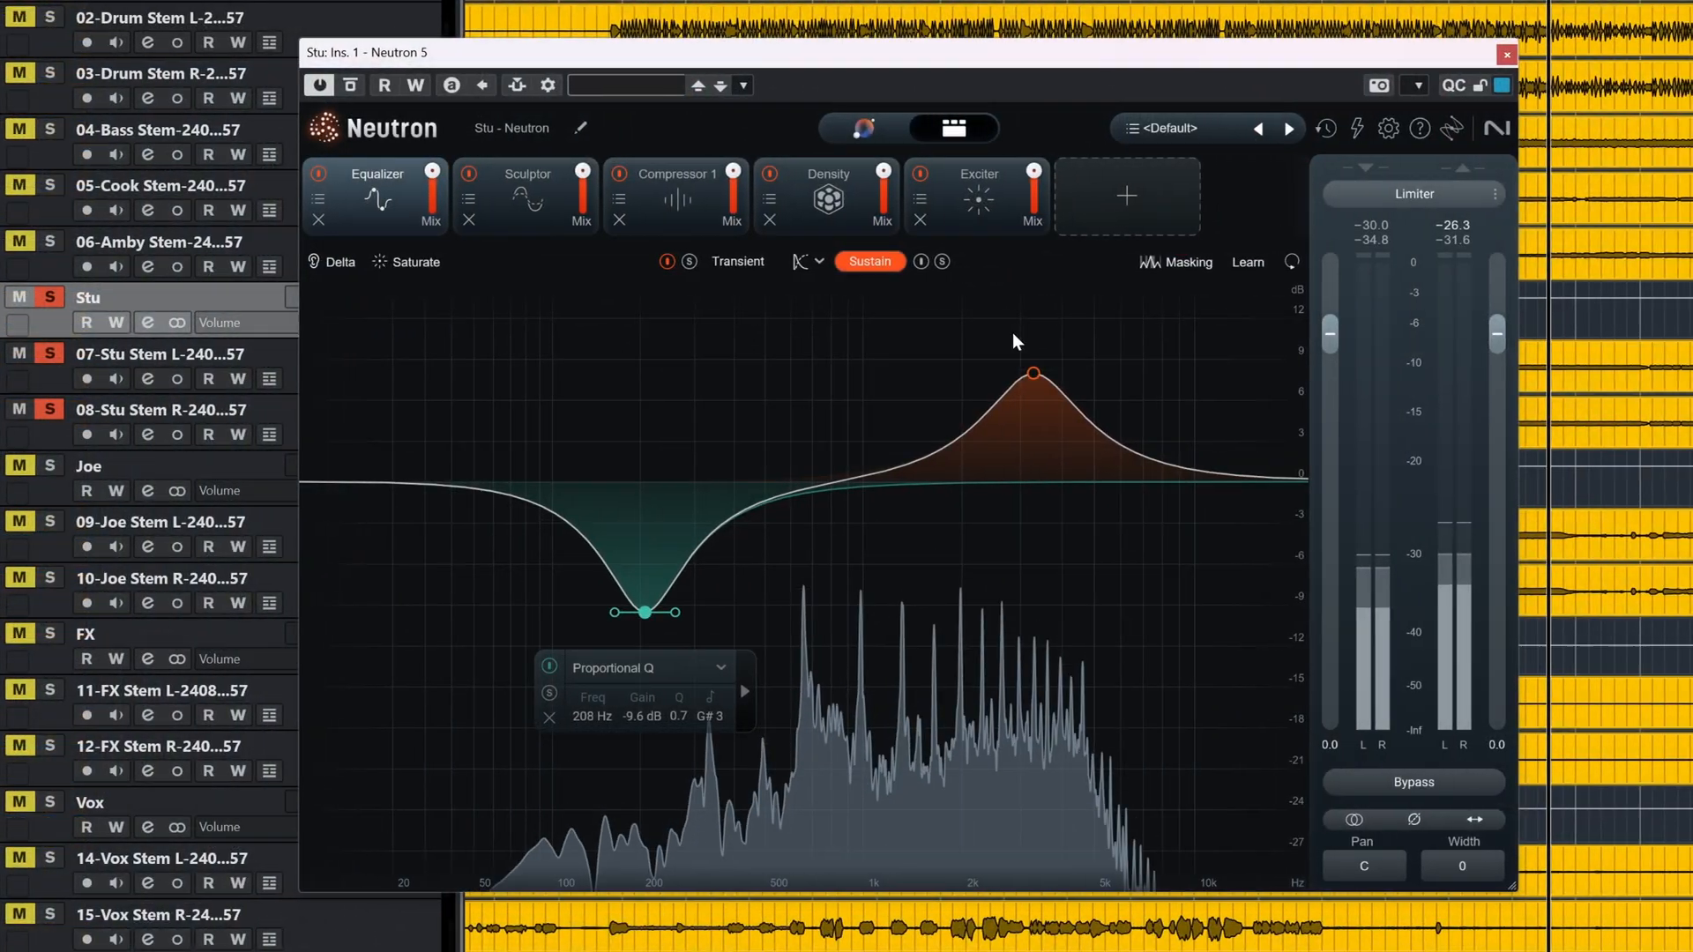
pyautogui.moveTo(762, 297)
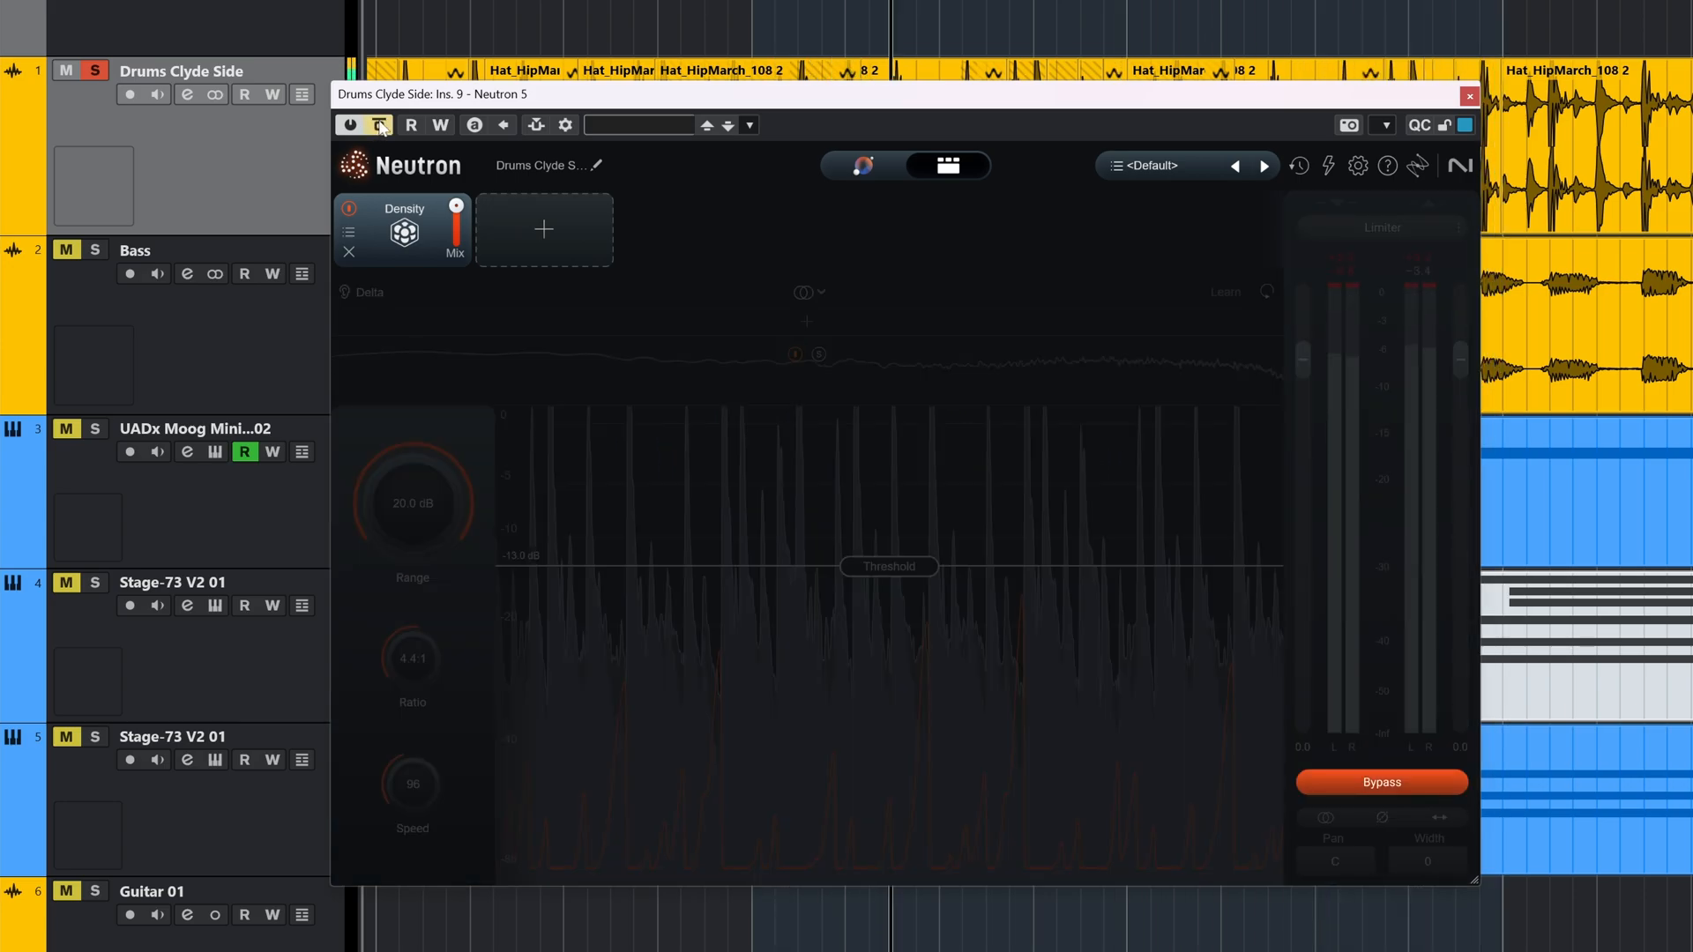
# - Re-enable Density on the drums and set its processing to mid/side instead of stereo
pyautogui.click(380, 124)
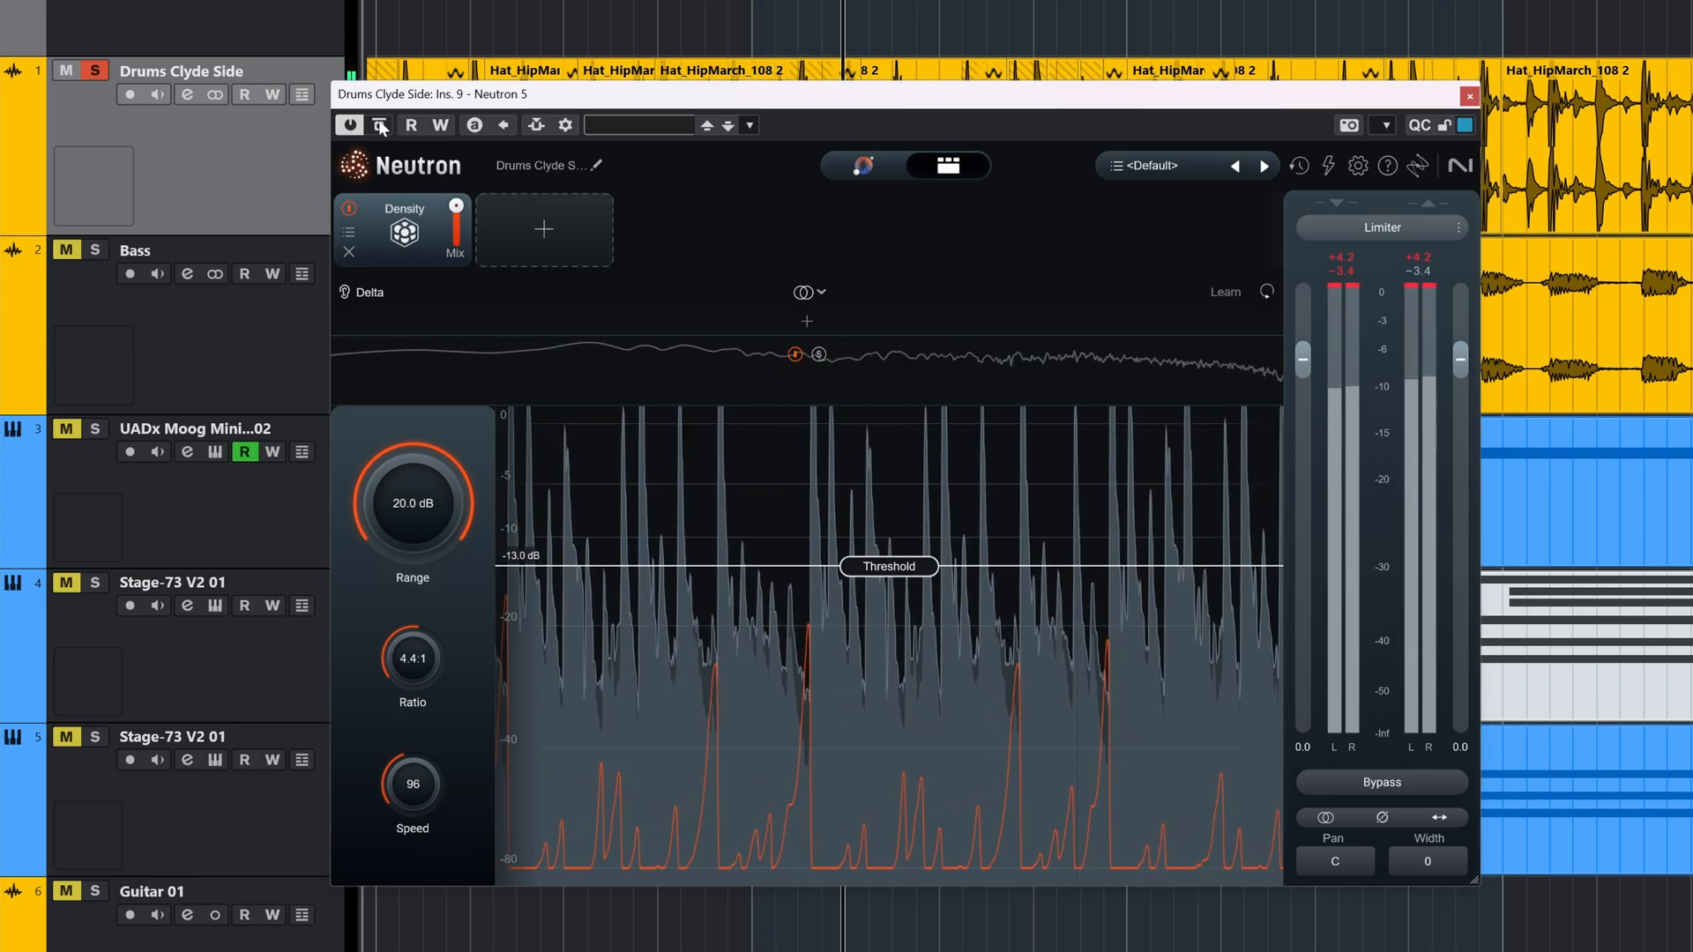
pyautogui.click(805, 292)
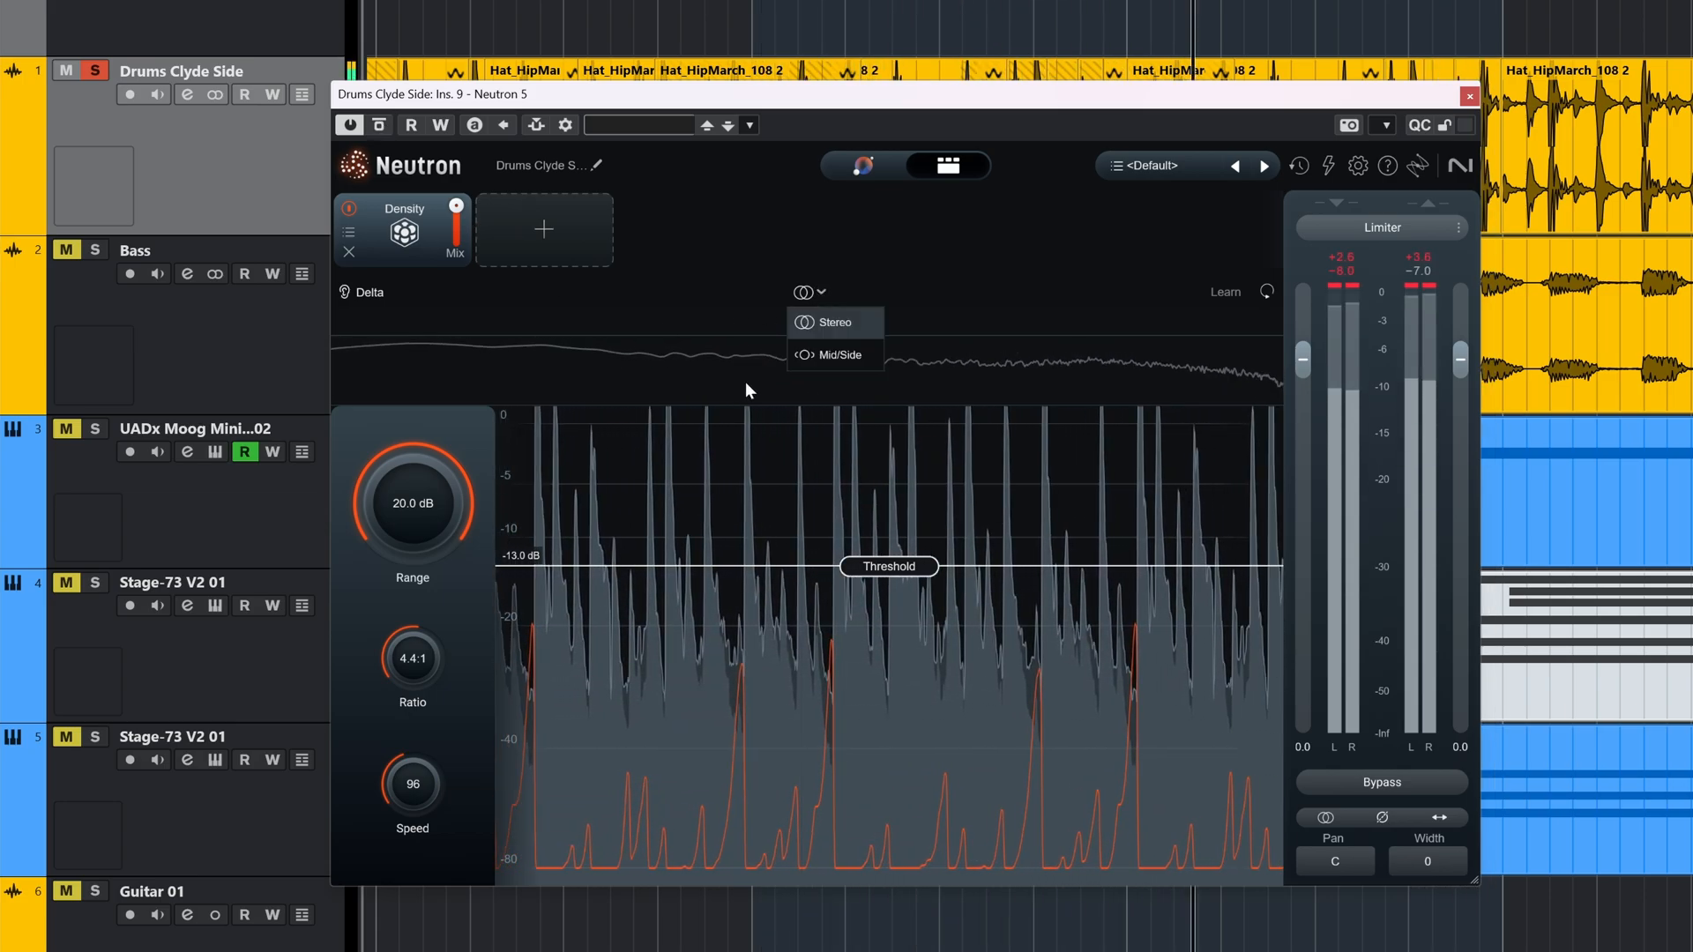
pyautogui.click(845, 355)
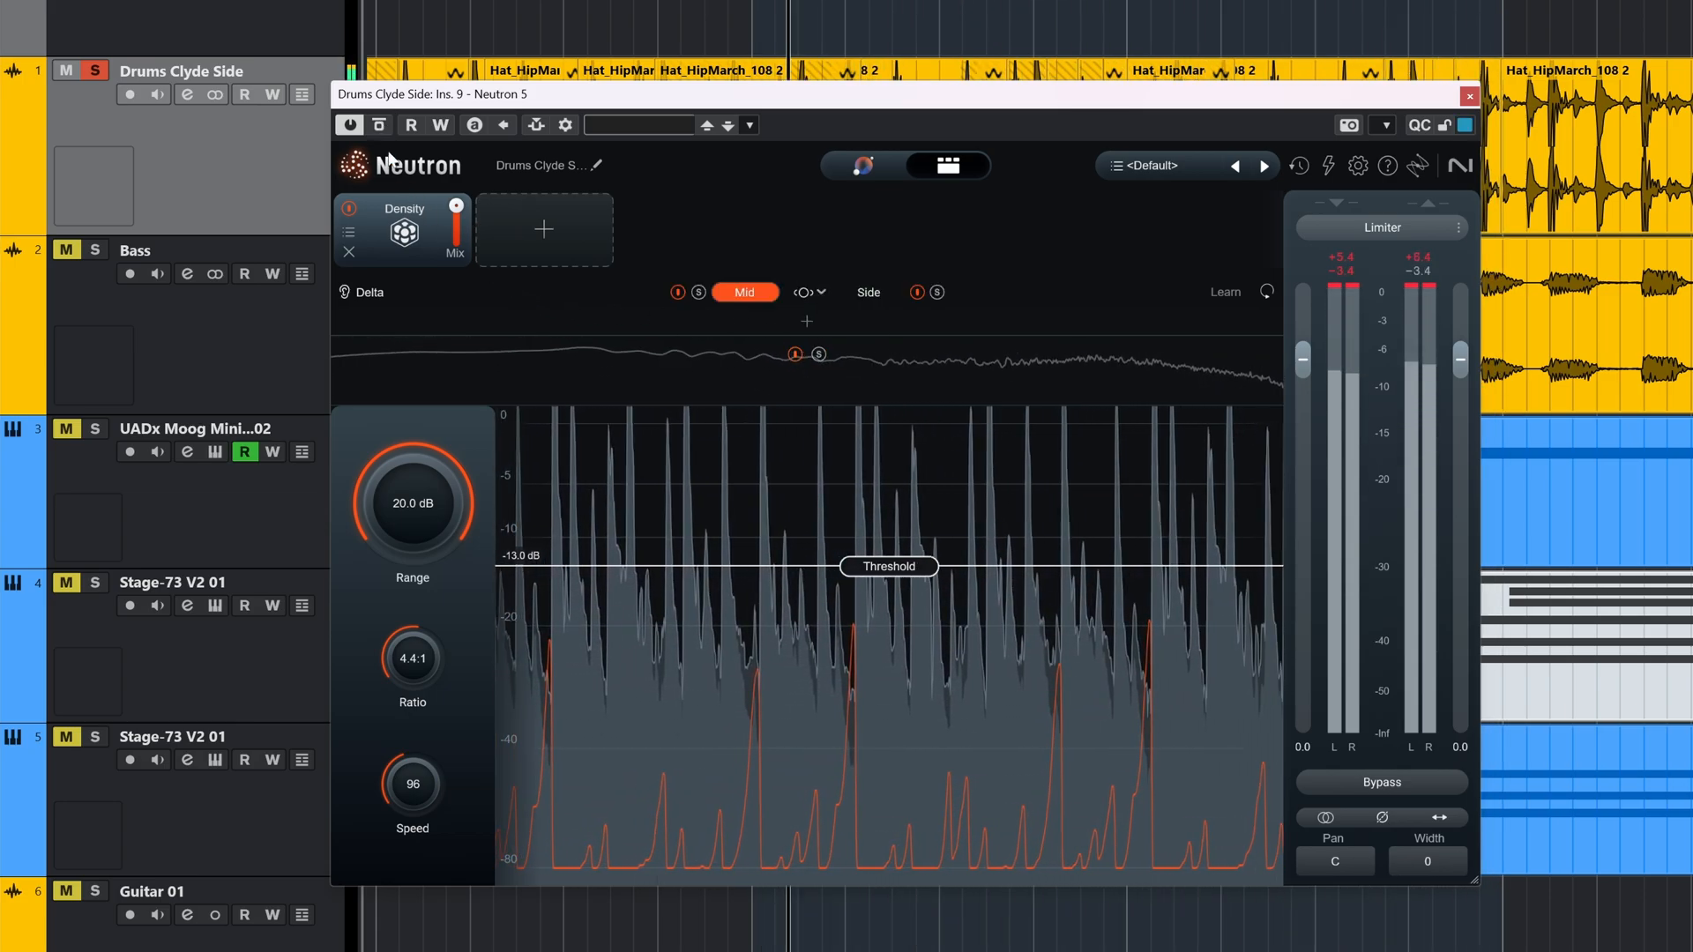
# - Add a Phase module to the drum chain, toggle it, and bring up the add-module list
pyautogui.click(545, 229)
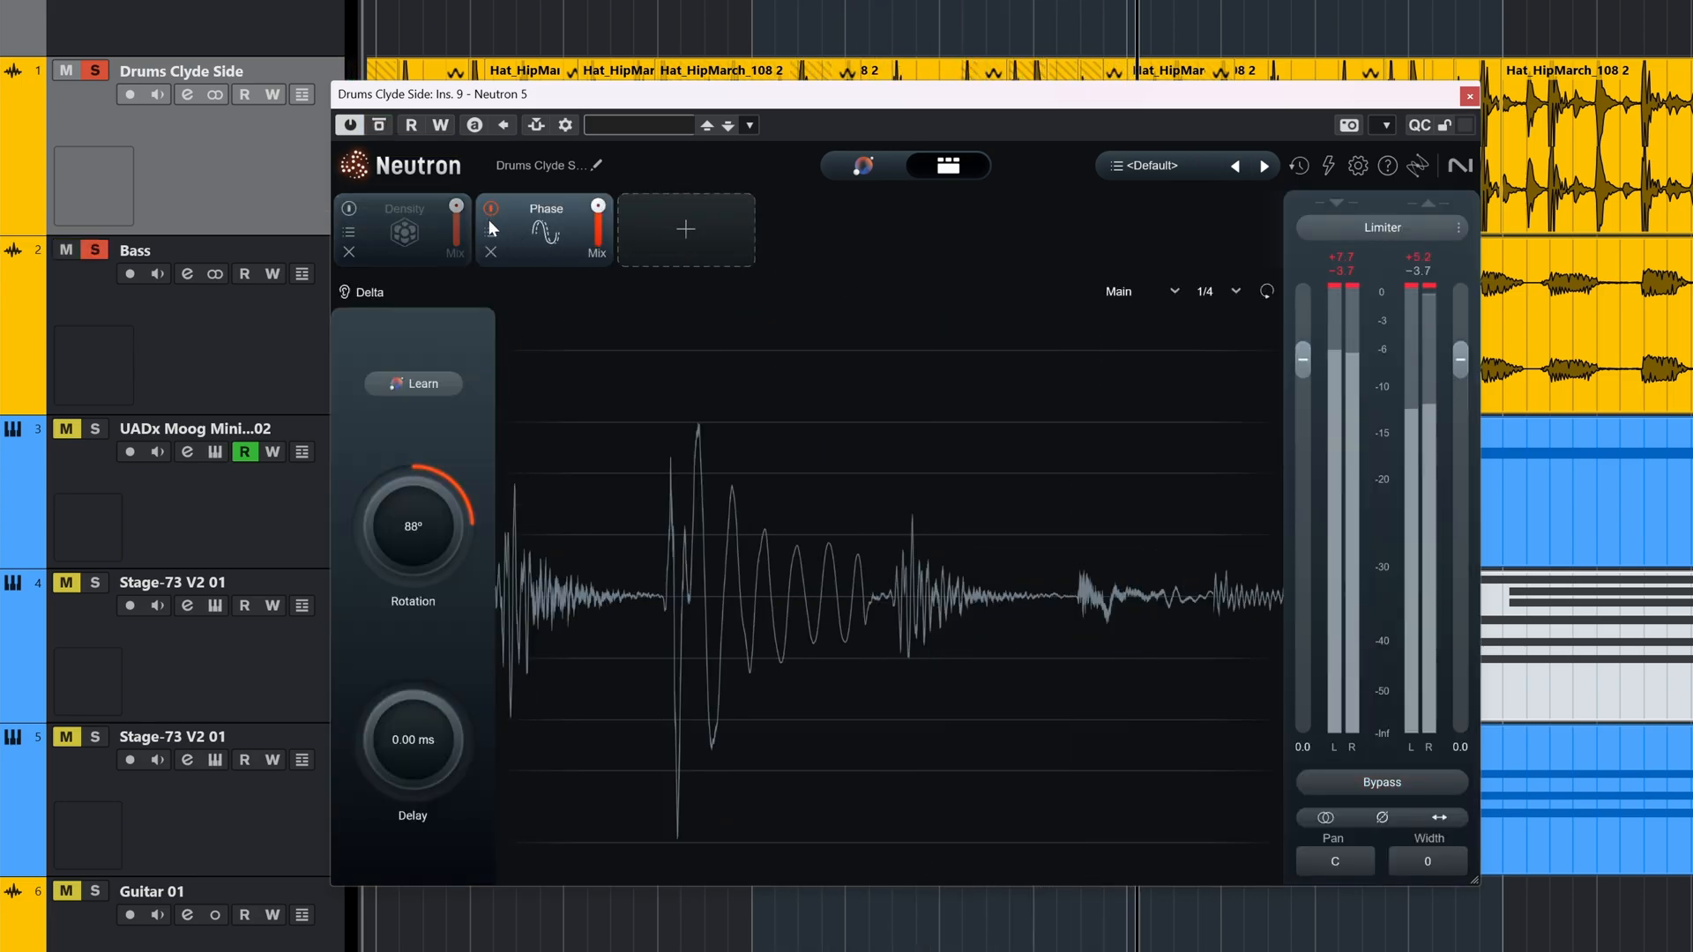
pyautogui.click(490, 209)
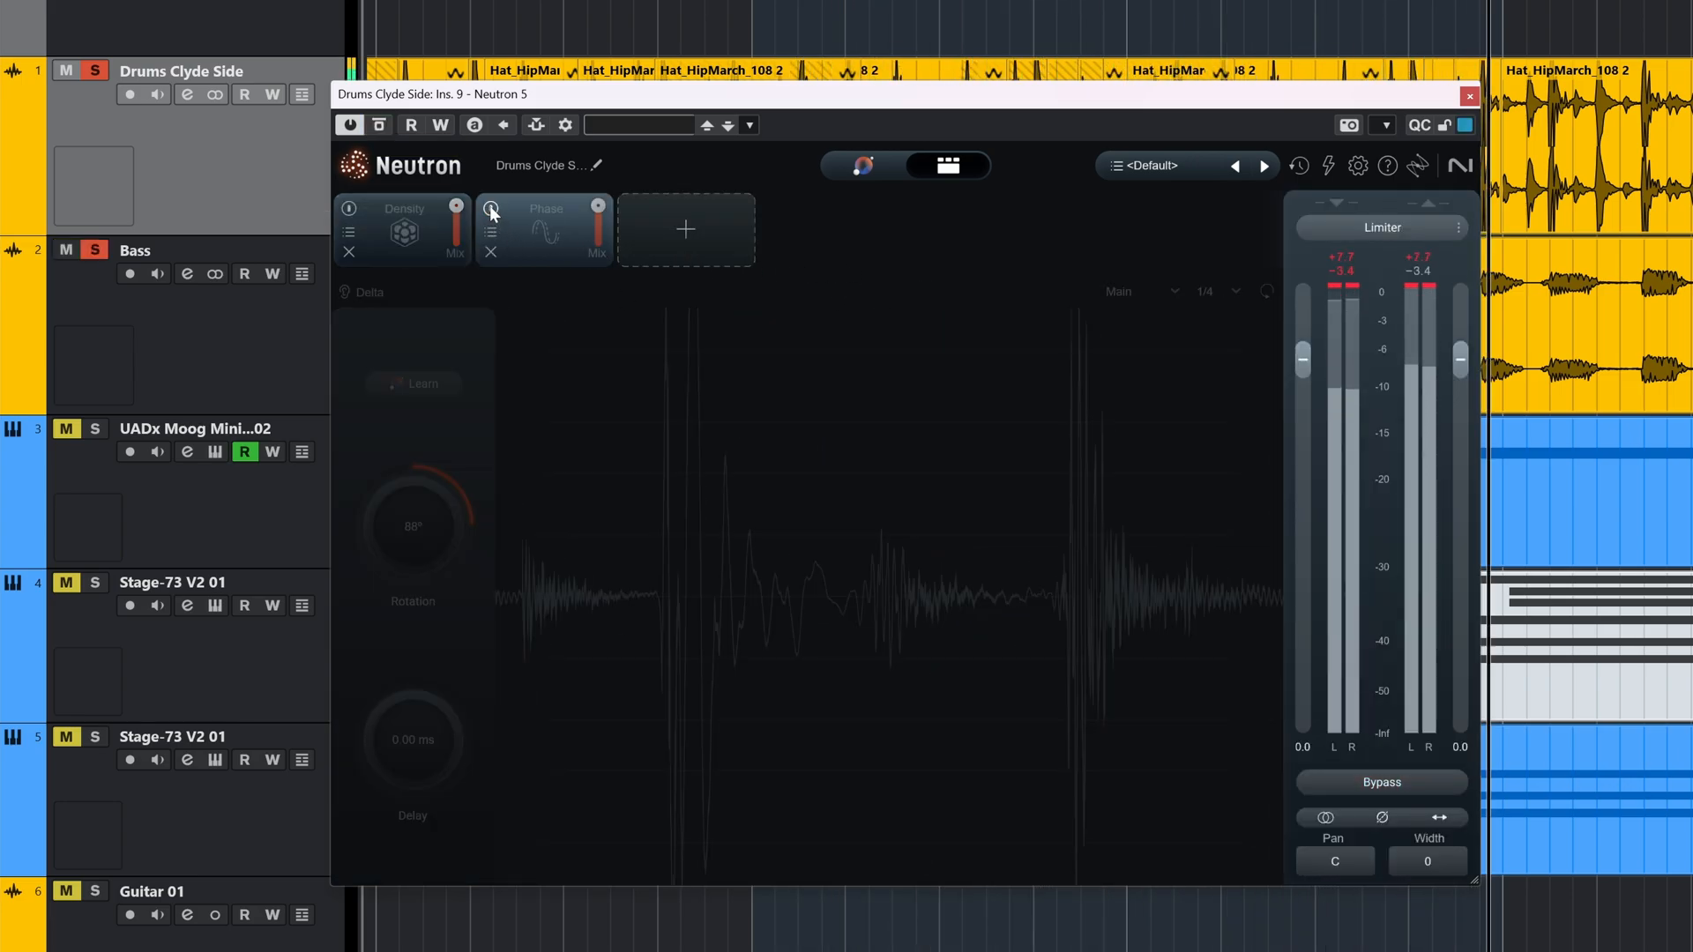
pyautogui.click(684, 227)
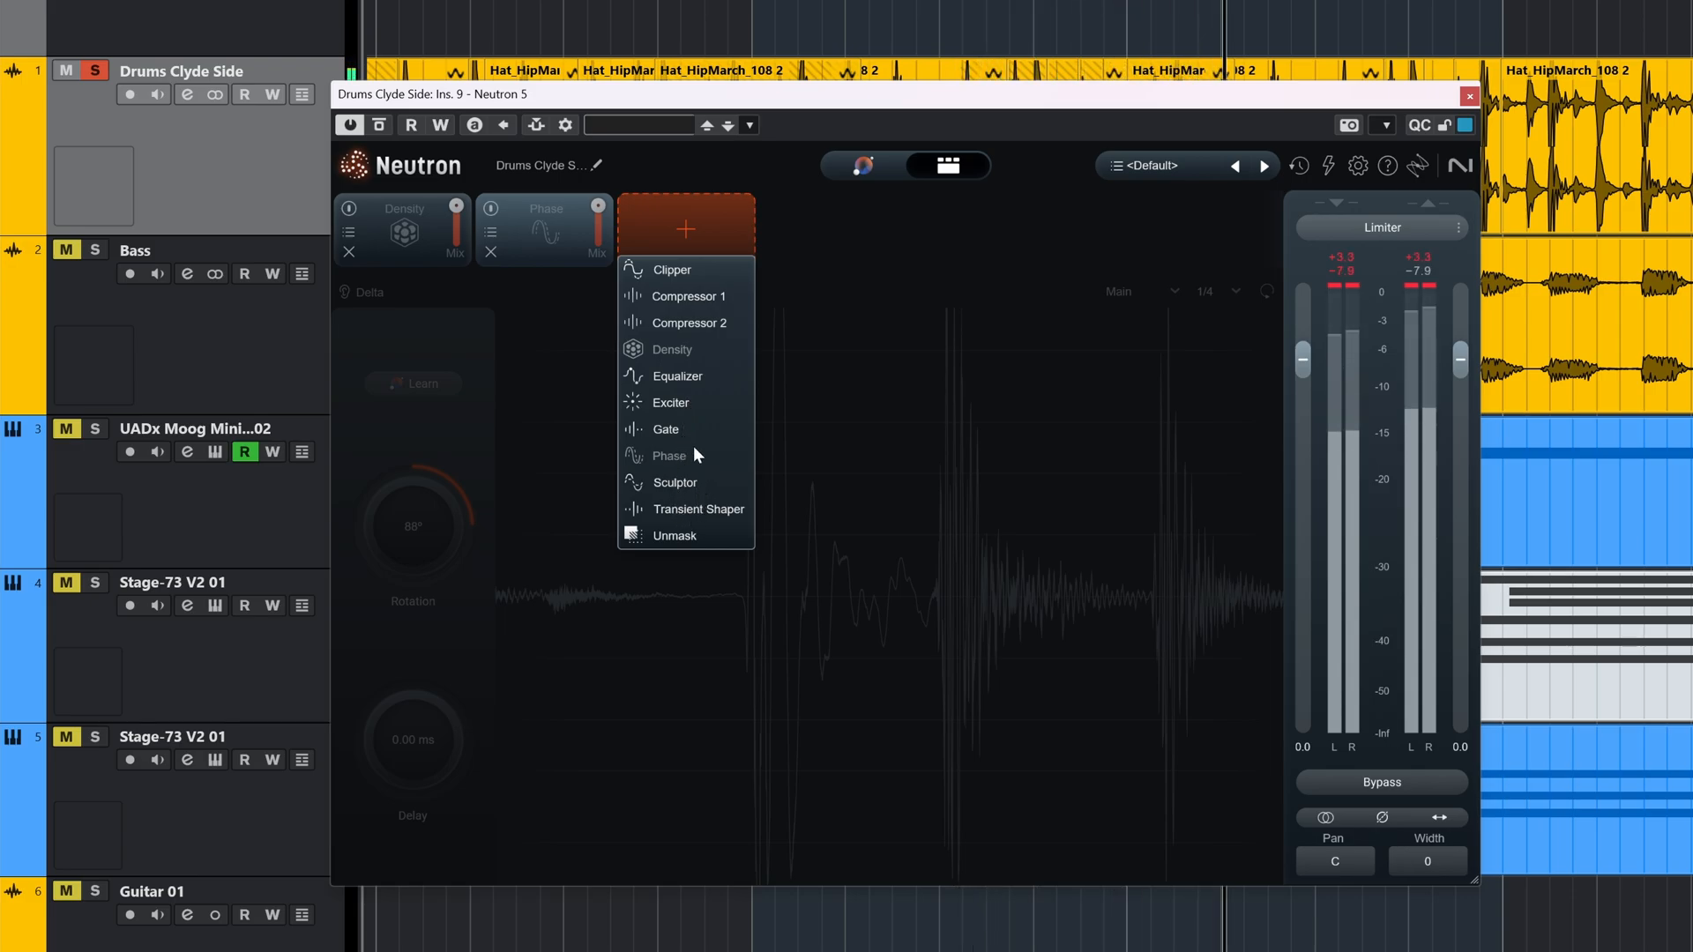
# - Add a Clipper after Phase on the drums and toggle its processing off for comparison
pyautogui.click(672, 270)
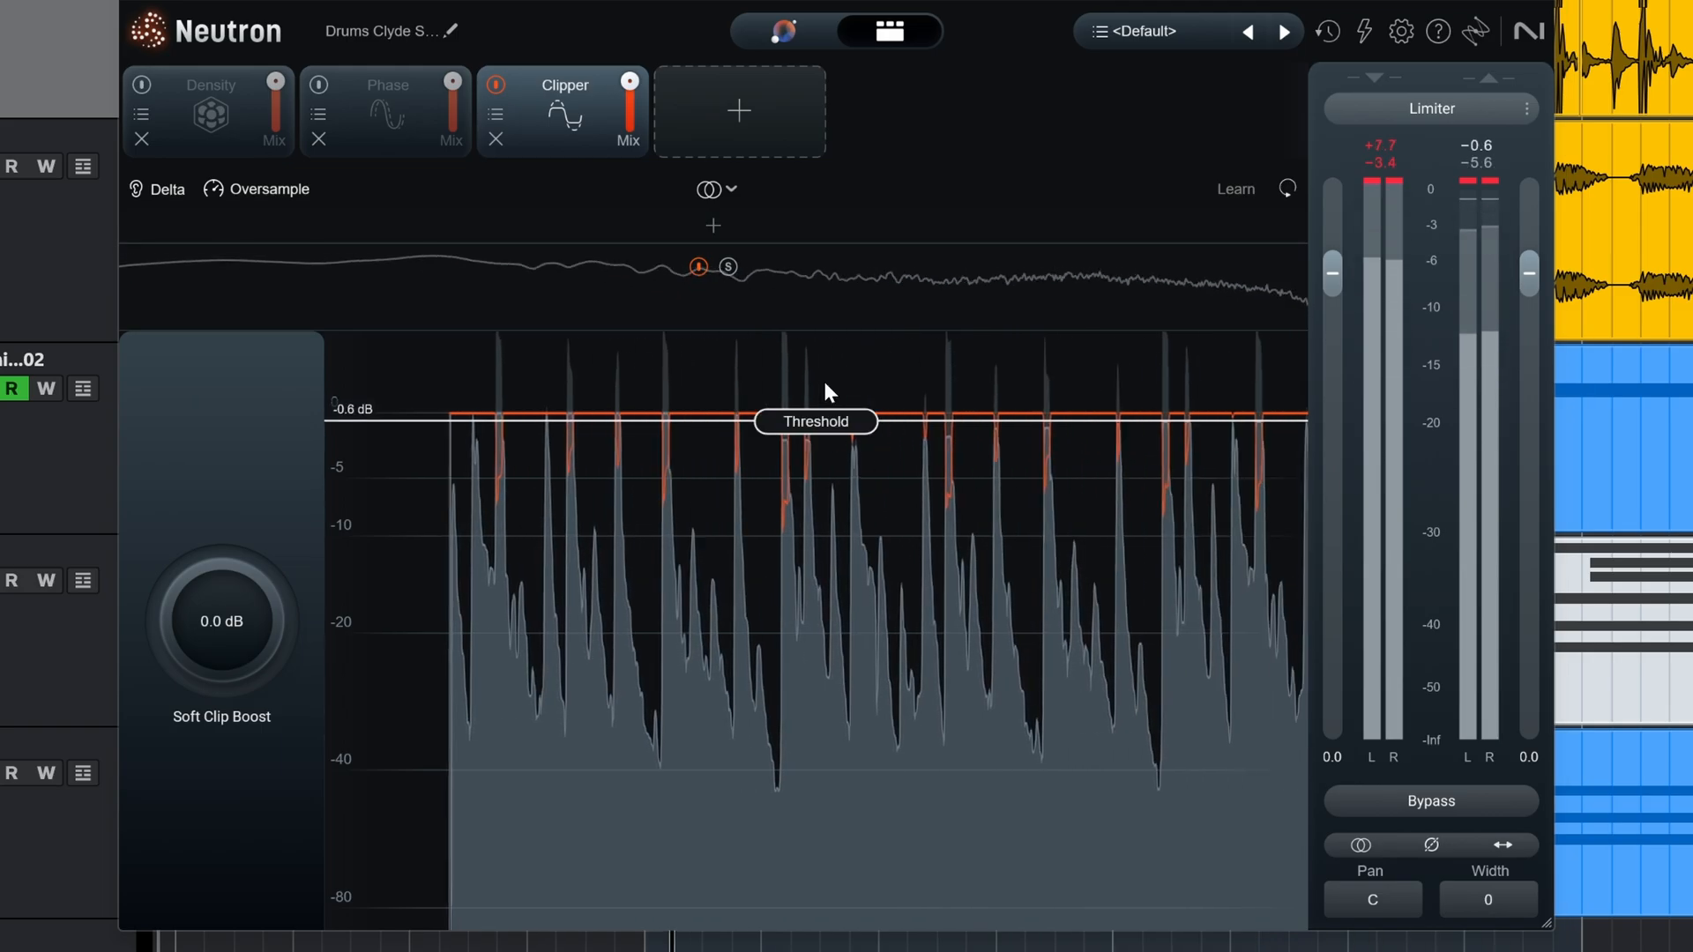
pyautogui.click(495, 84)
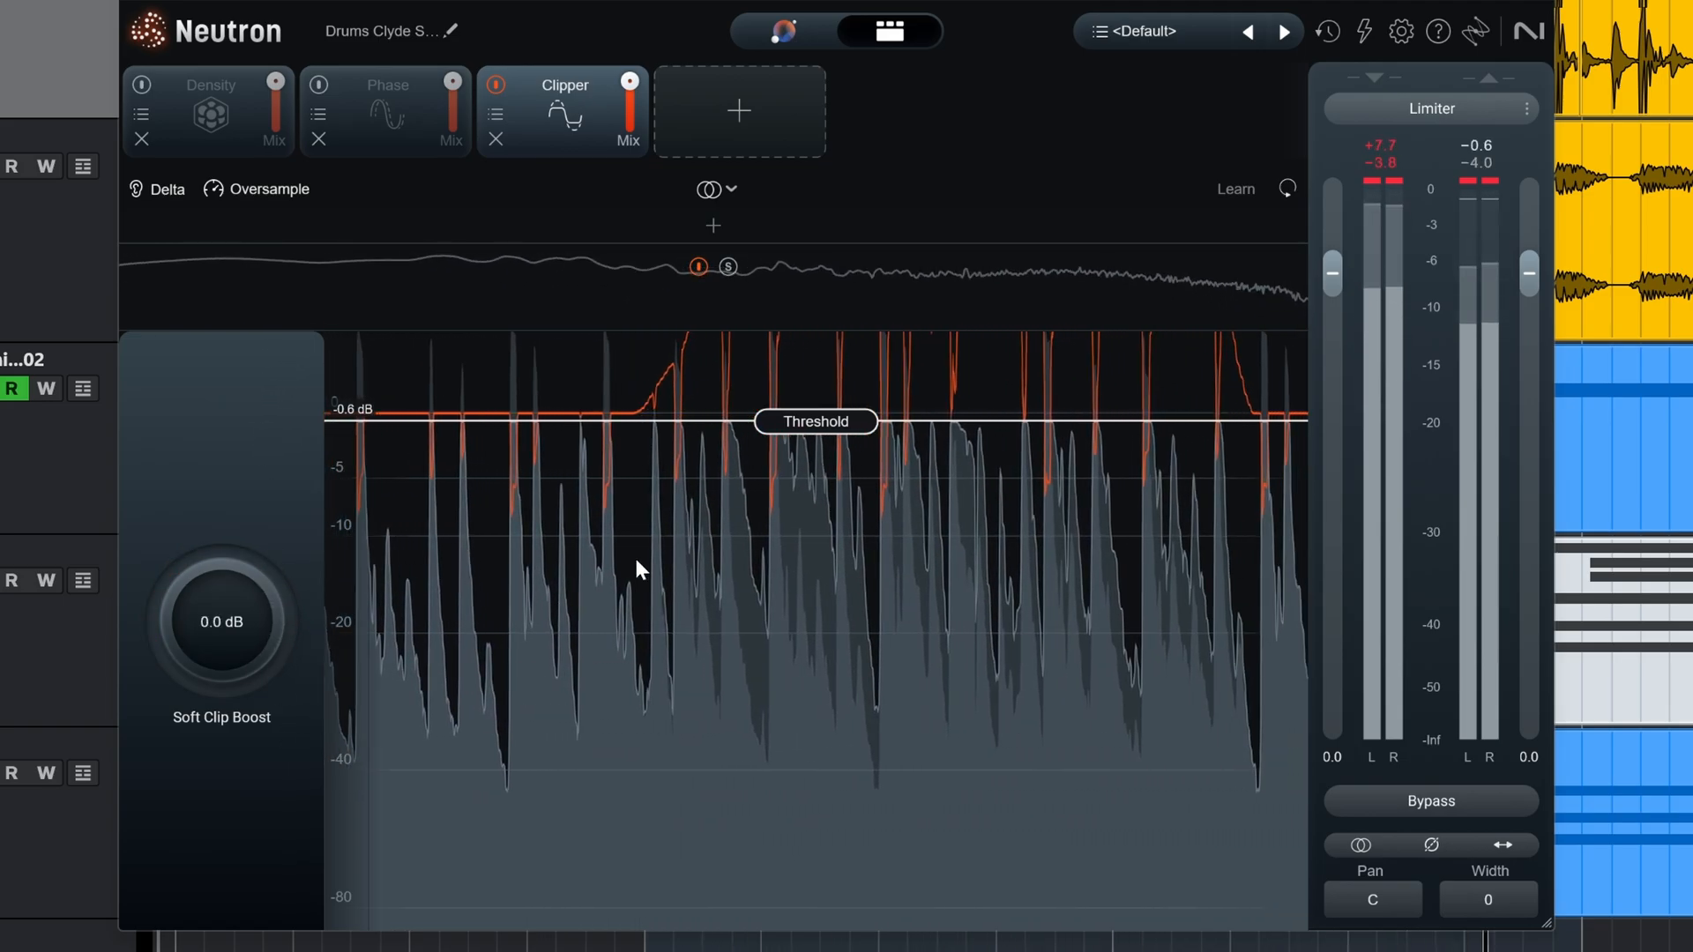
pyautogui.click(495, 86)
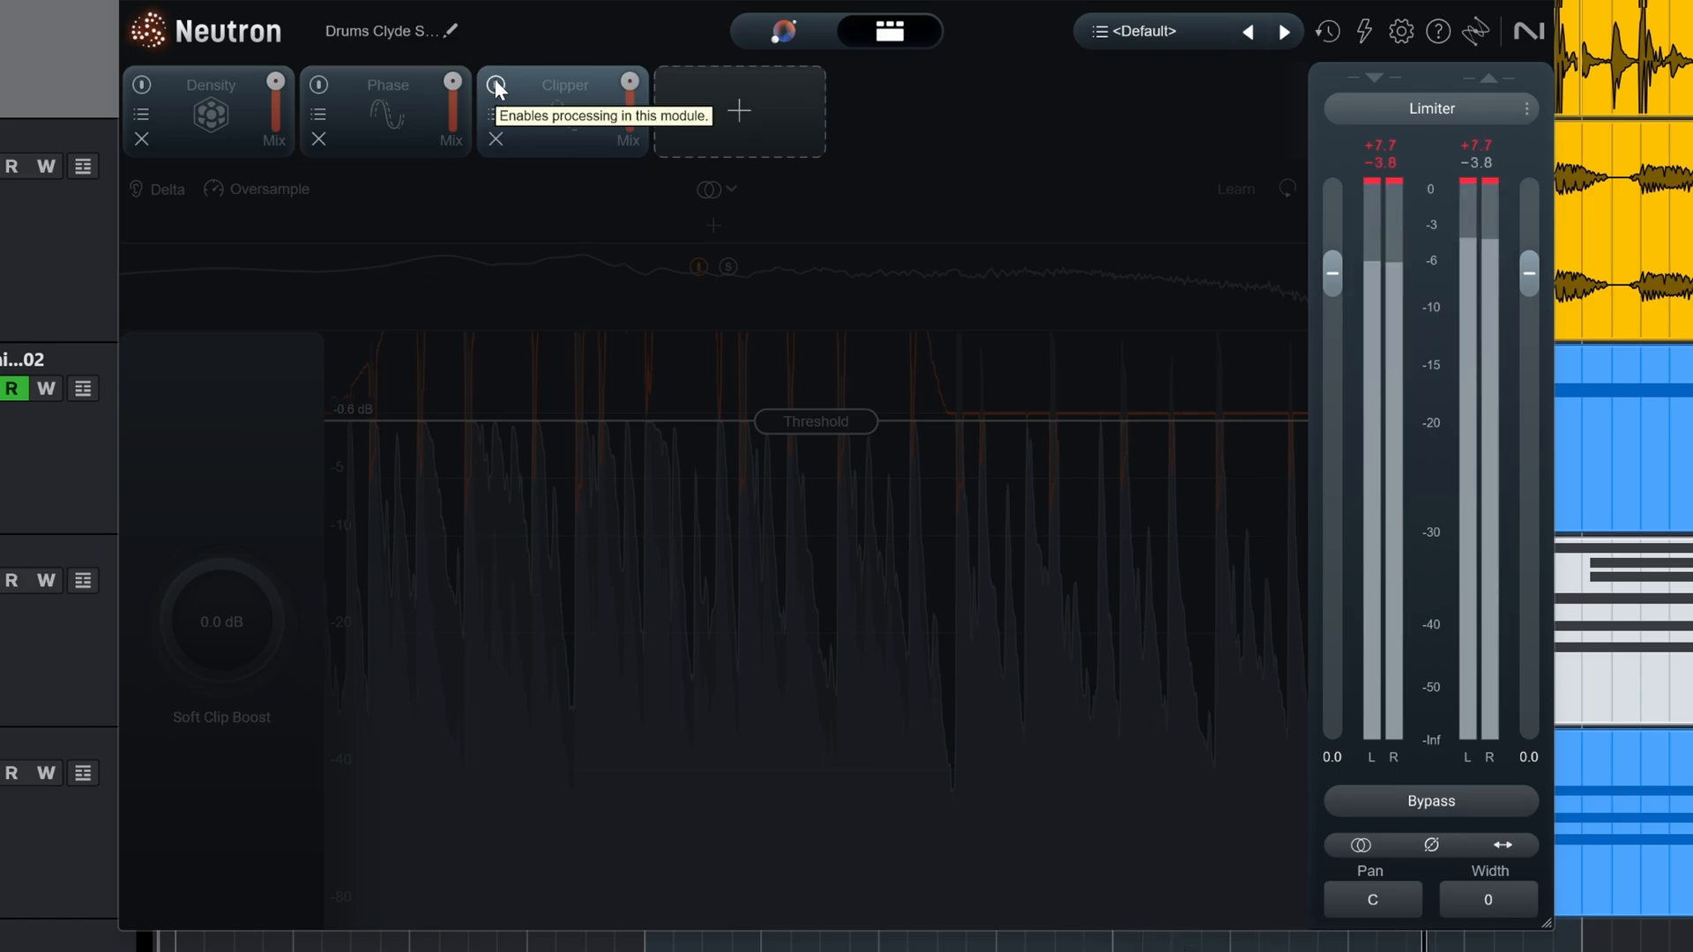
pyautogui.click(495, 85)
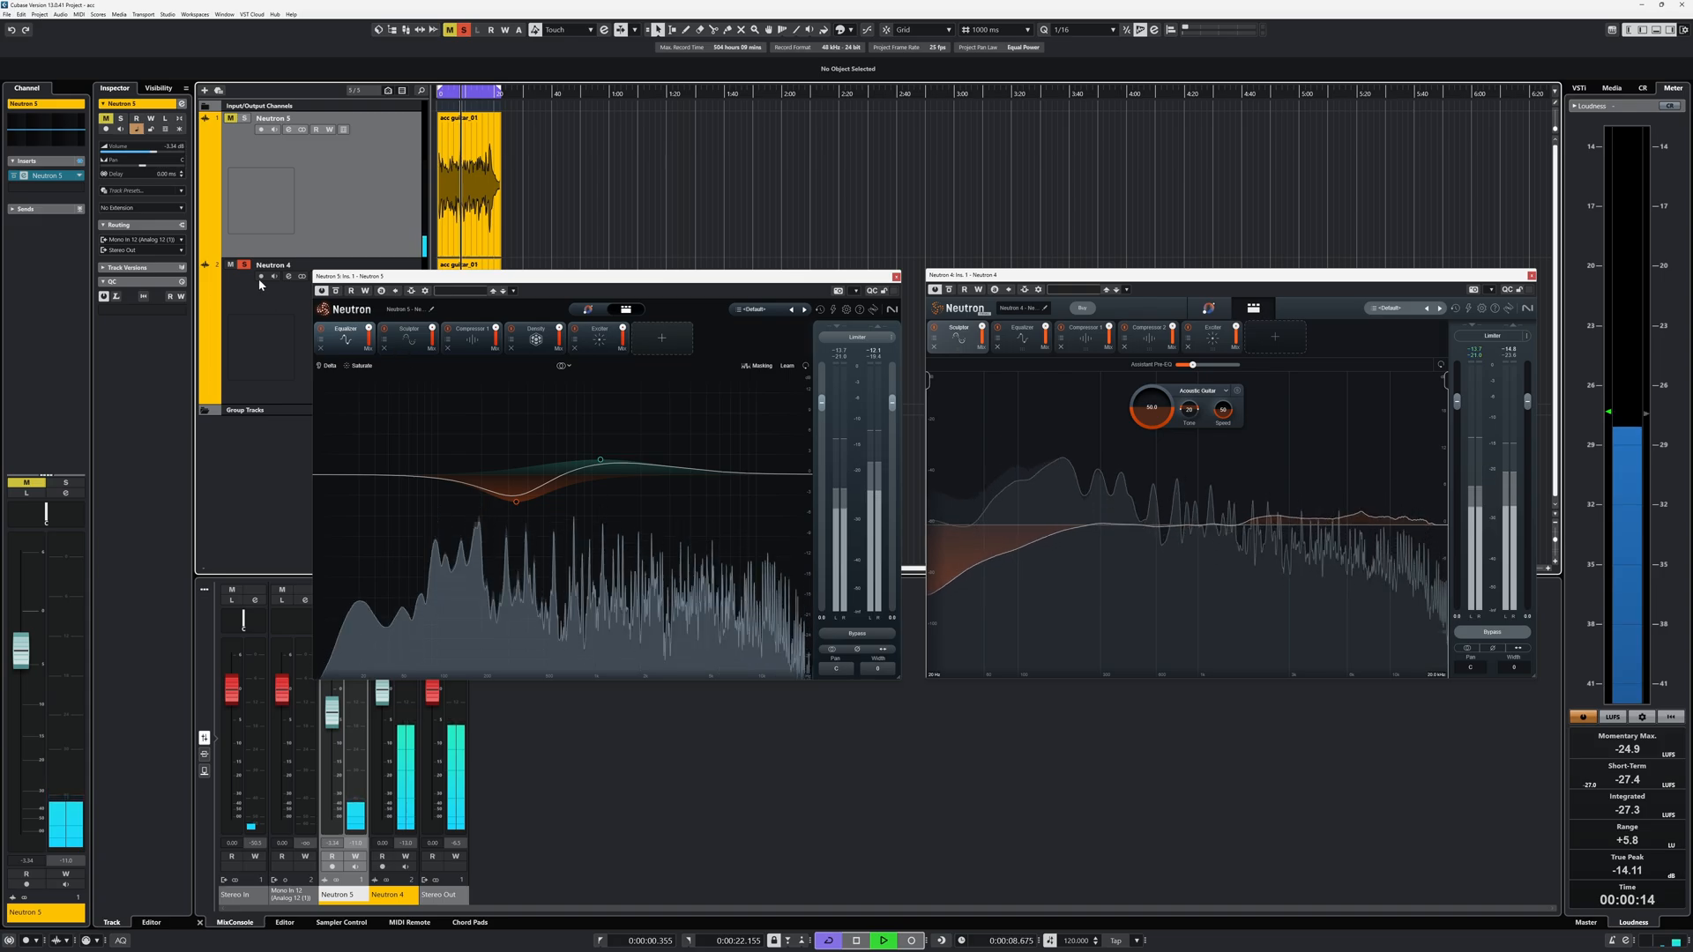
pyautogui.moveTo(230, 119)
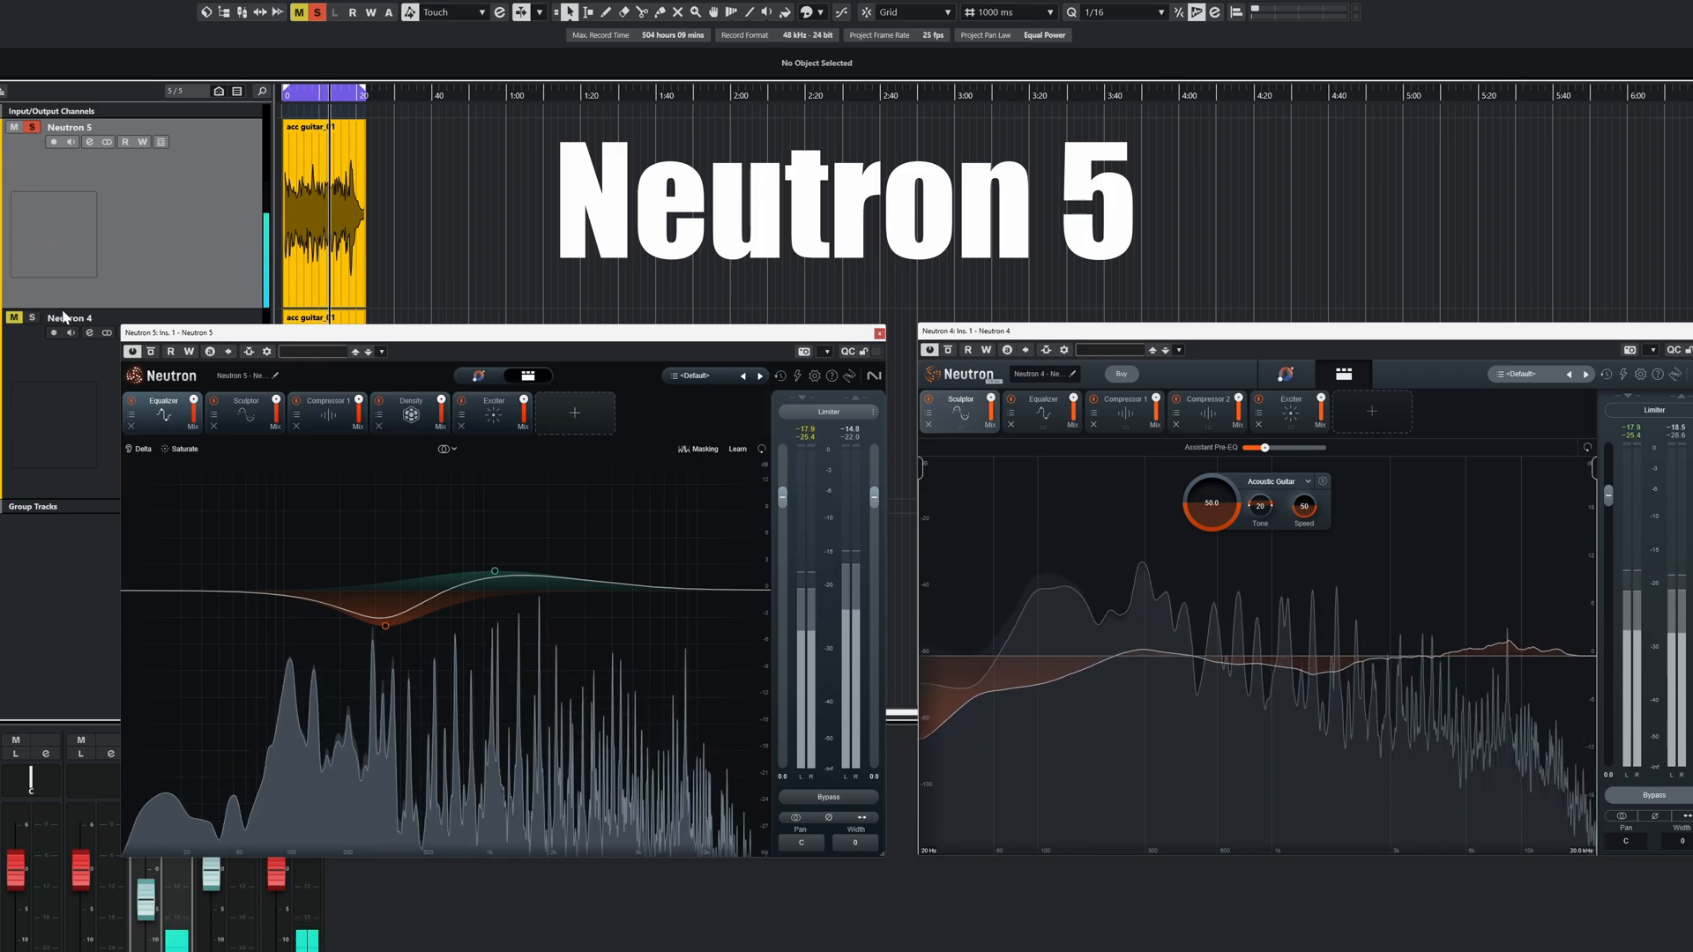
pyautogui.click(32, 317)
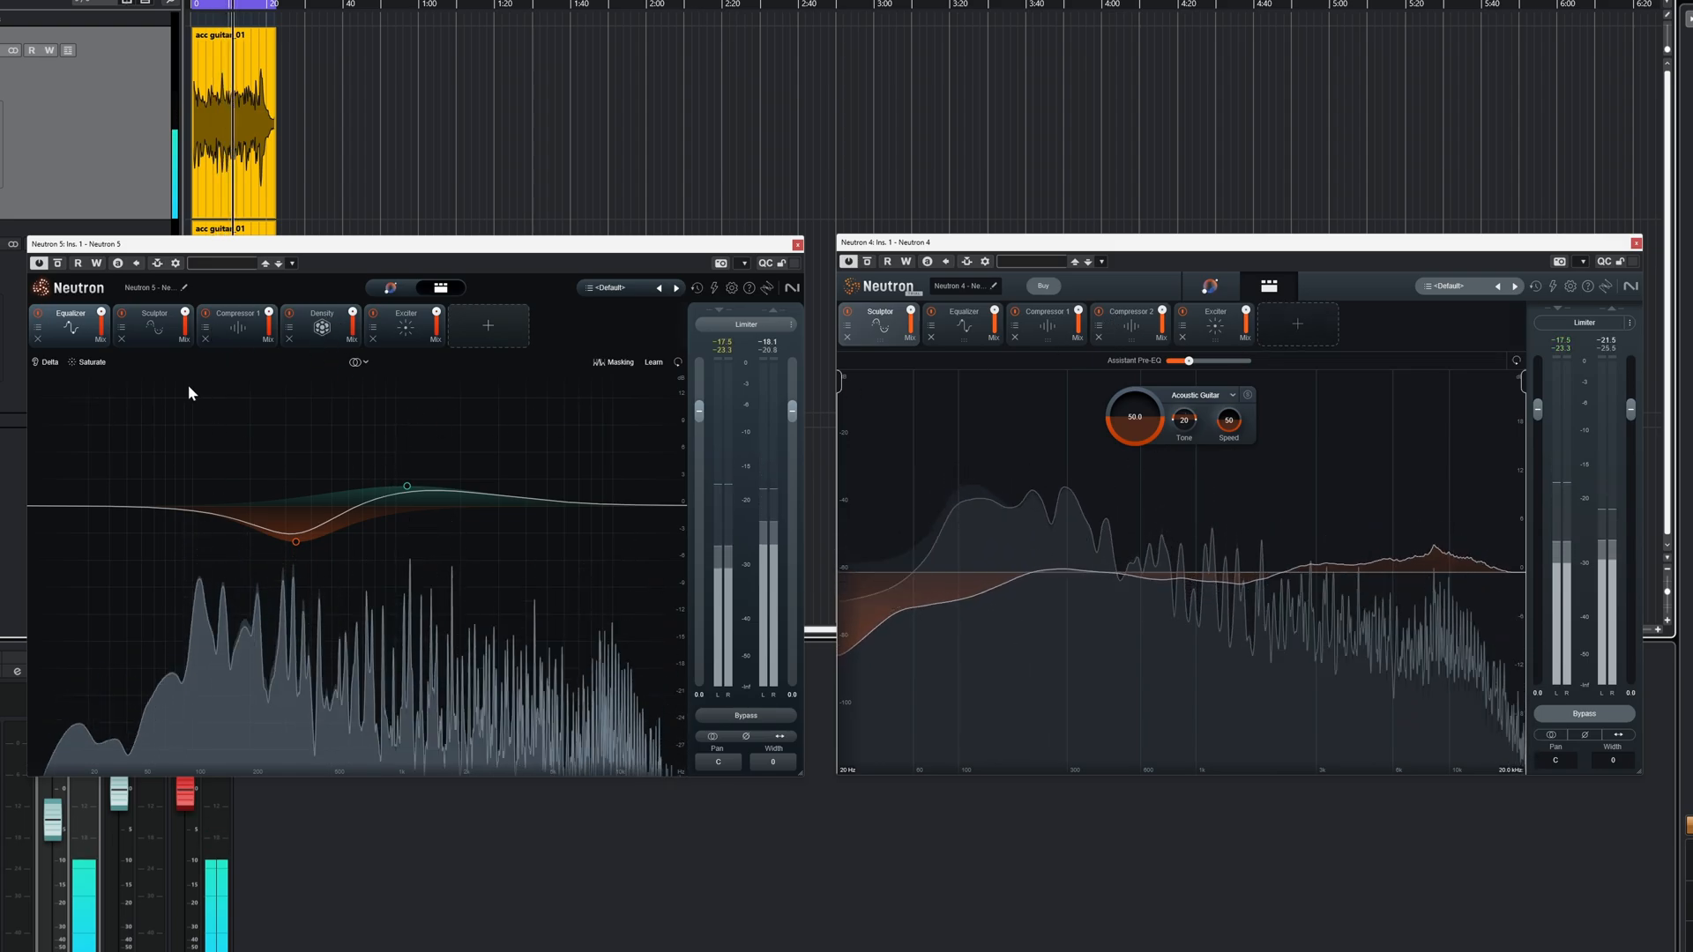
pyautogui.click(963, 324)
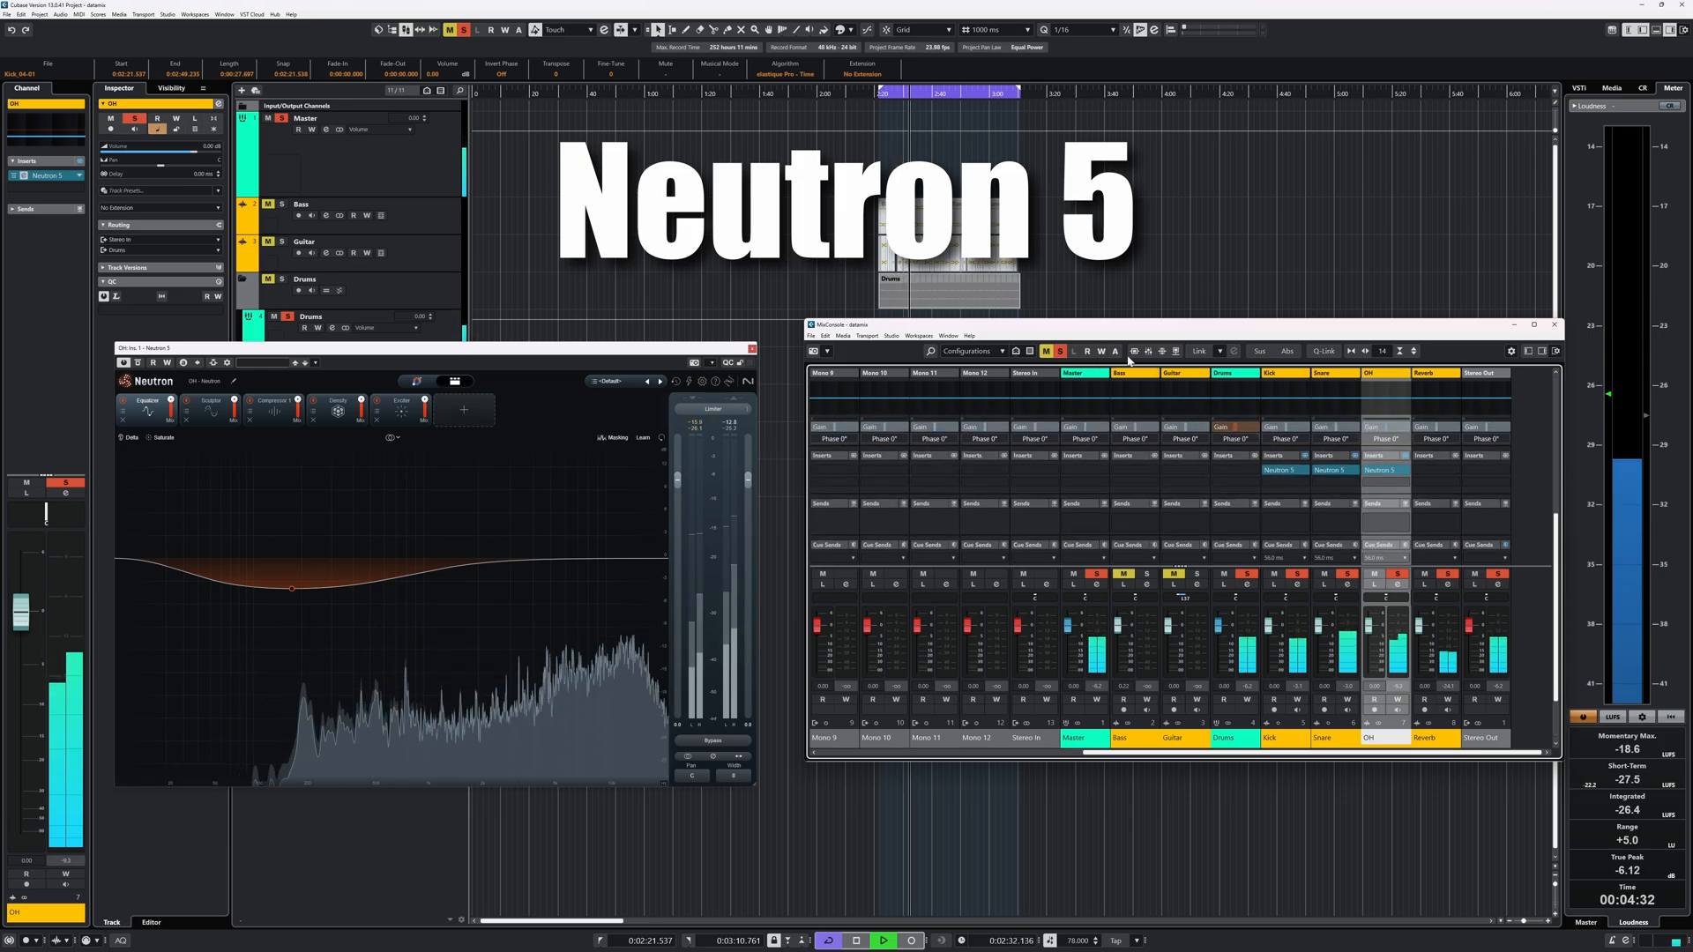
# - Duplicate the drums into Drums Neutron 5 and Drums Neutron 4 groups with their Neutron inserts
pyautogui.click(711, 740)
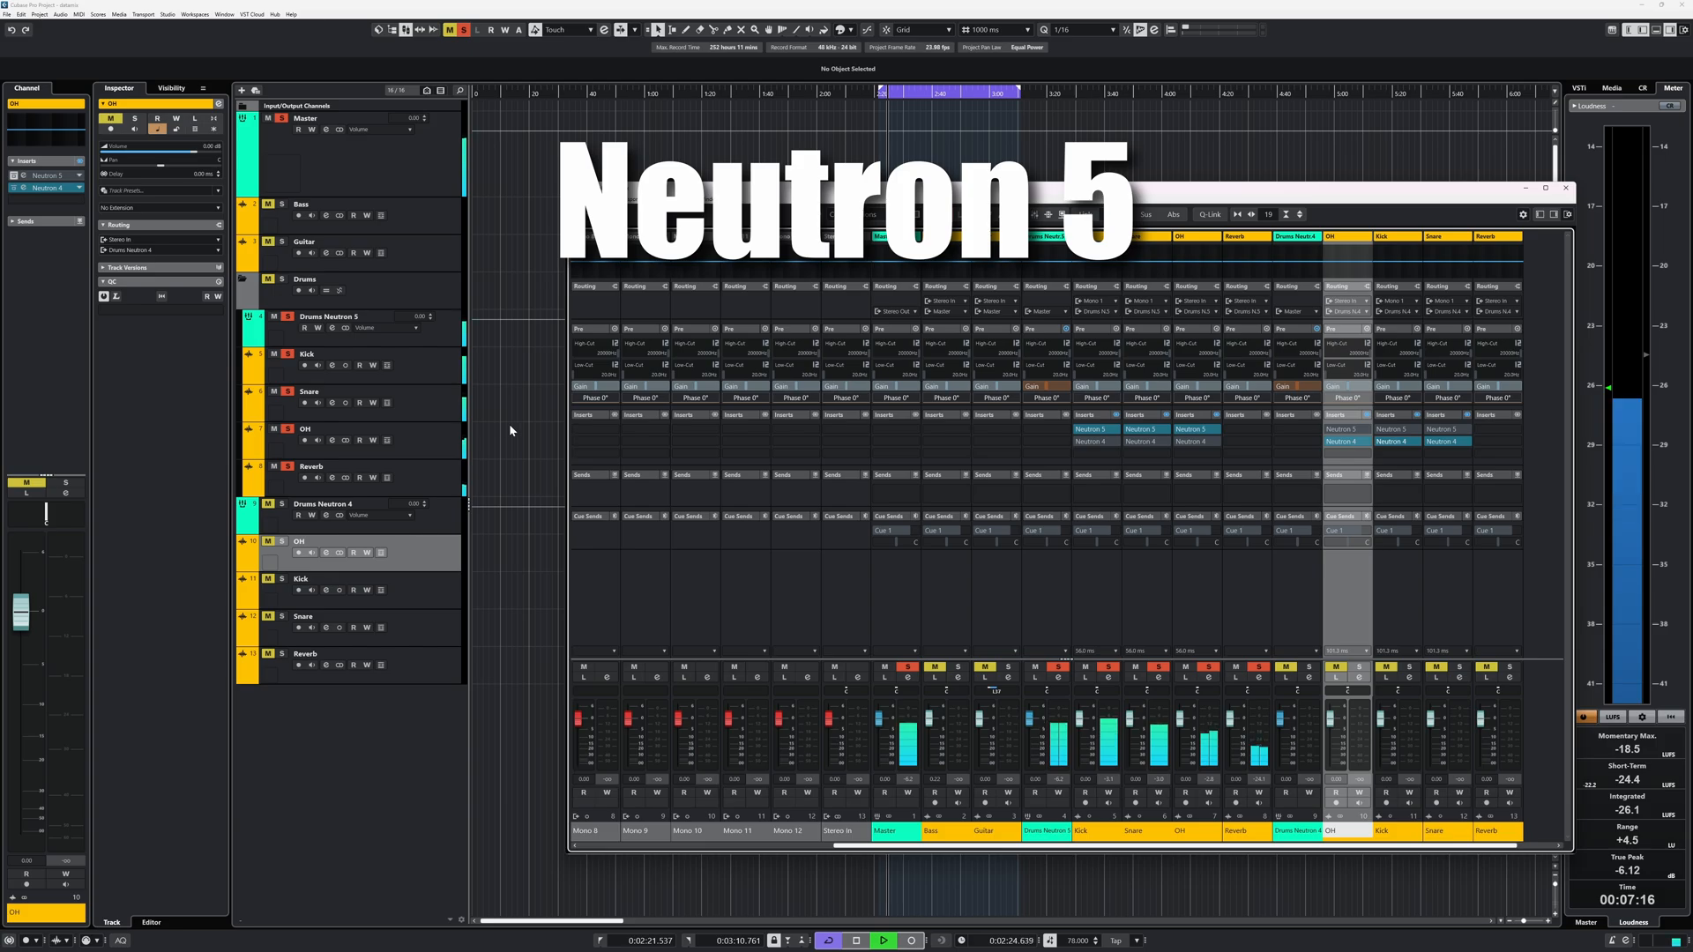
pyautogui.moveTo(281, 503)
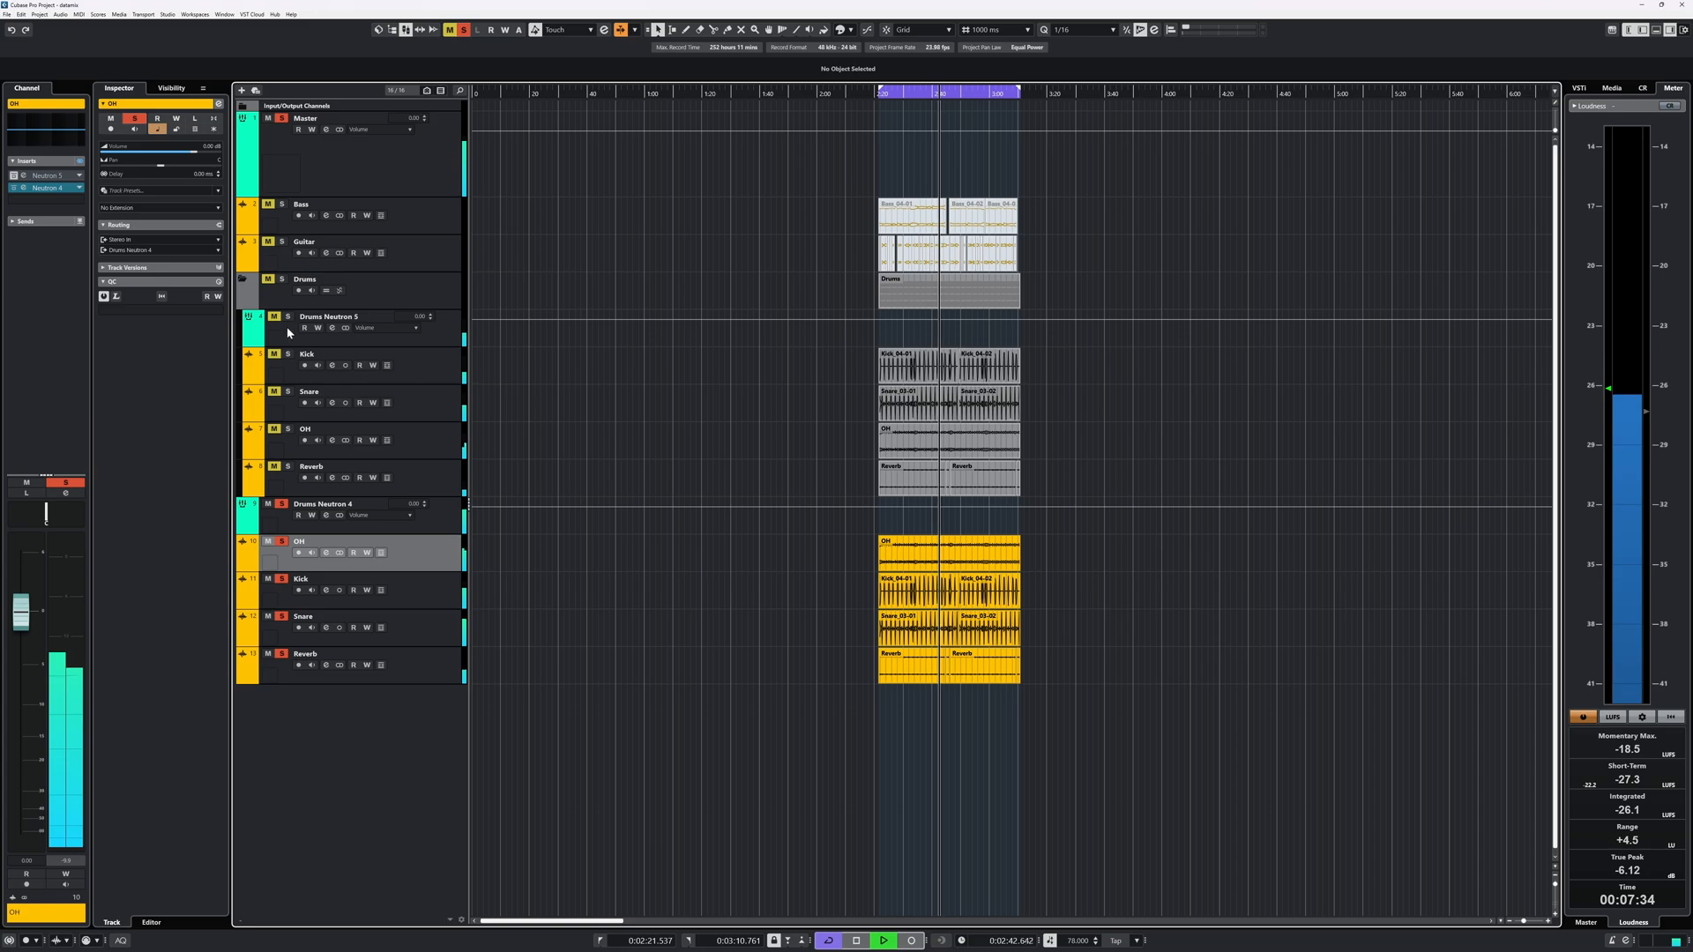
pyautogui.moveTo(287, 317)
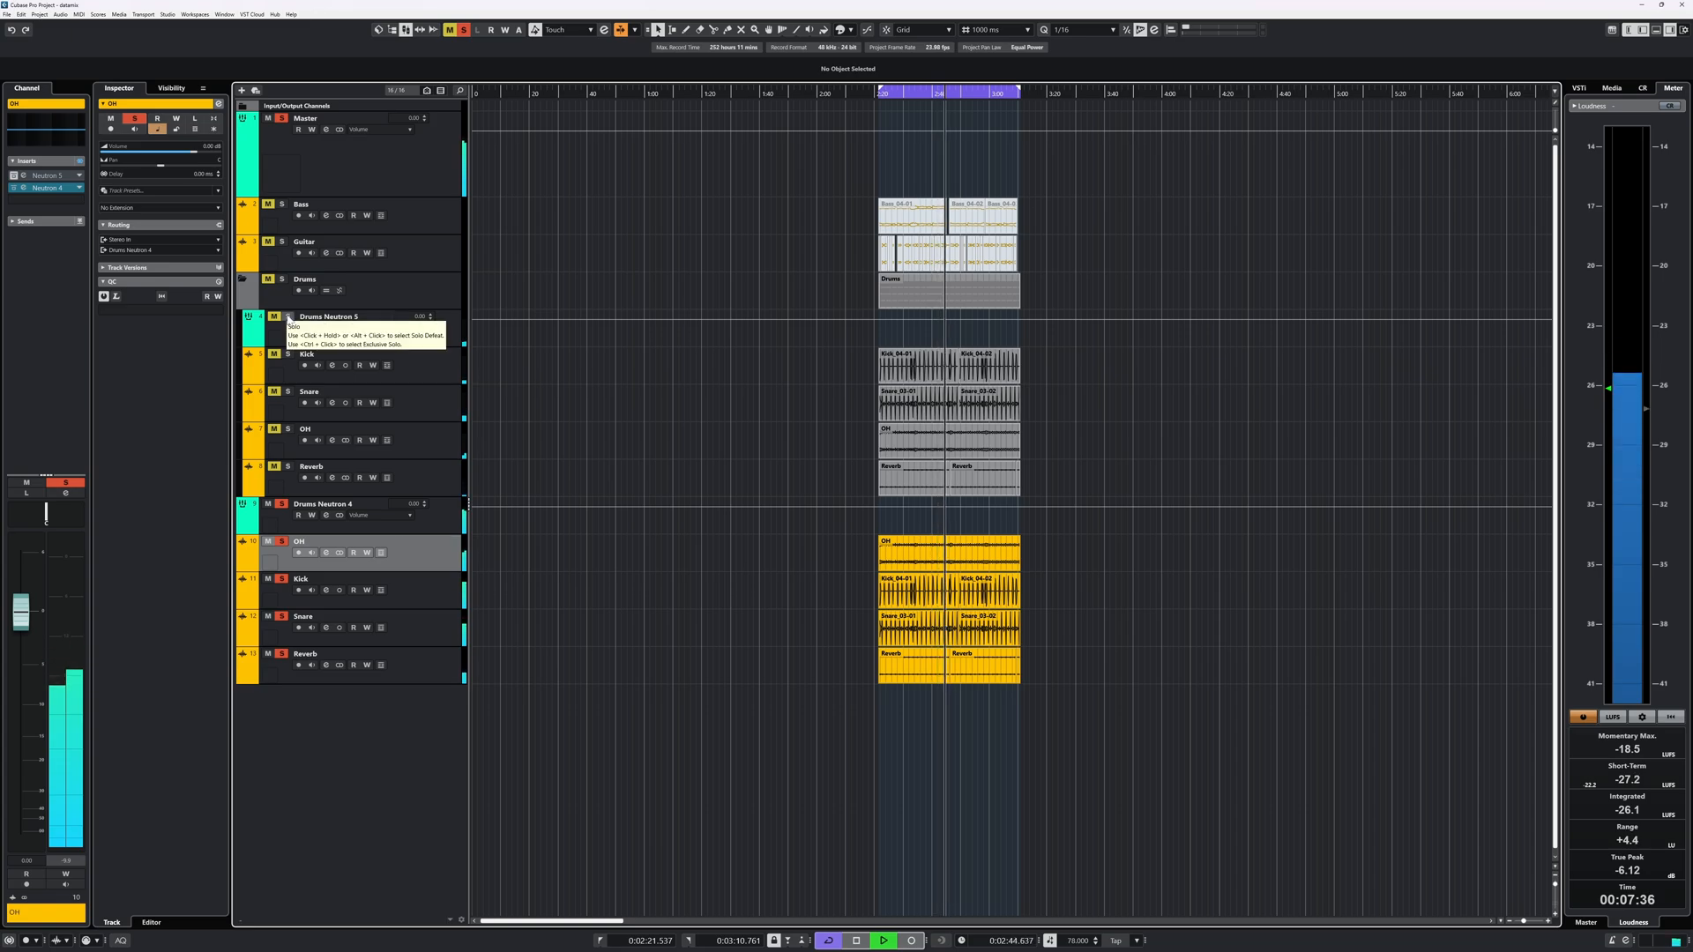
# - Solo the Drums Neutron 5 group to listen to it alone
pyautogui.click(288, 317)
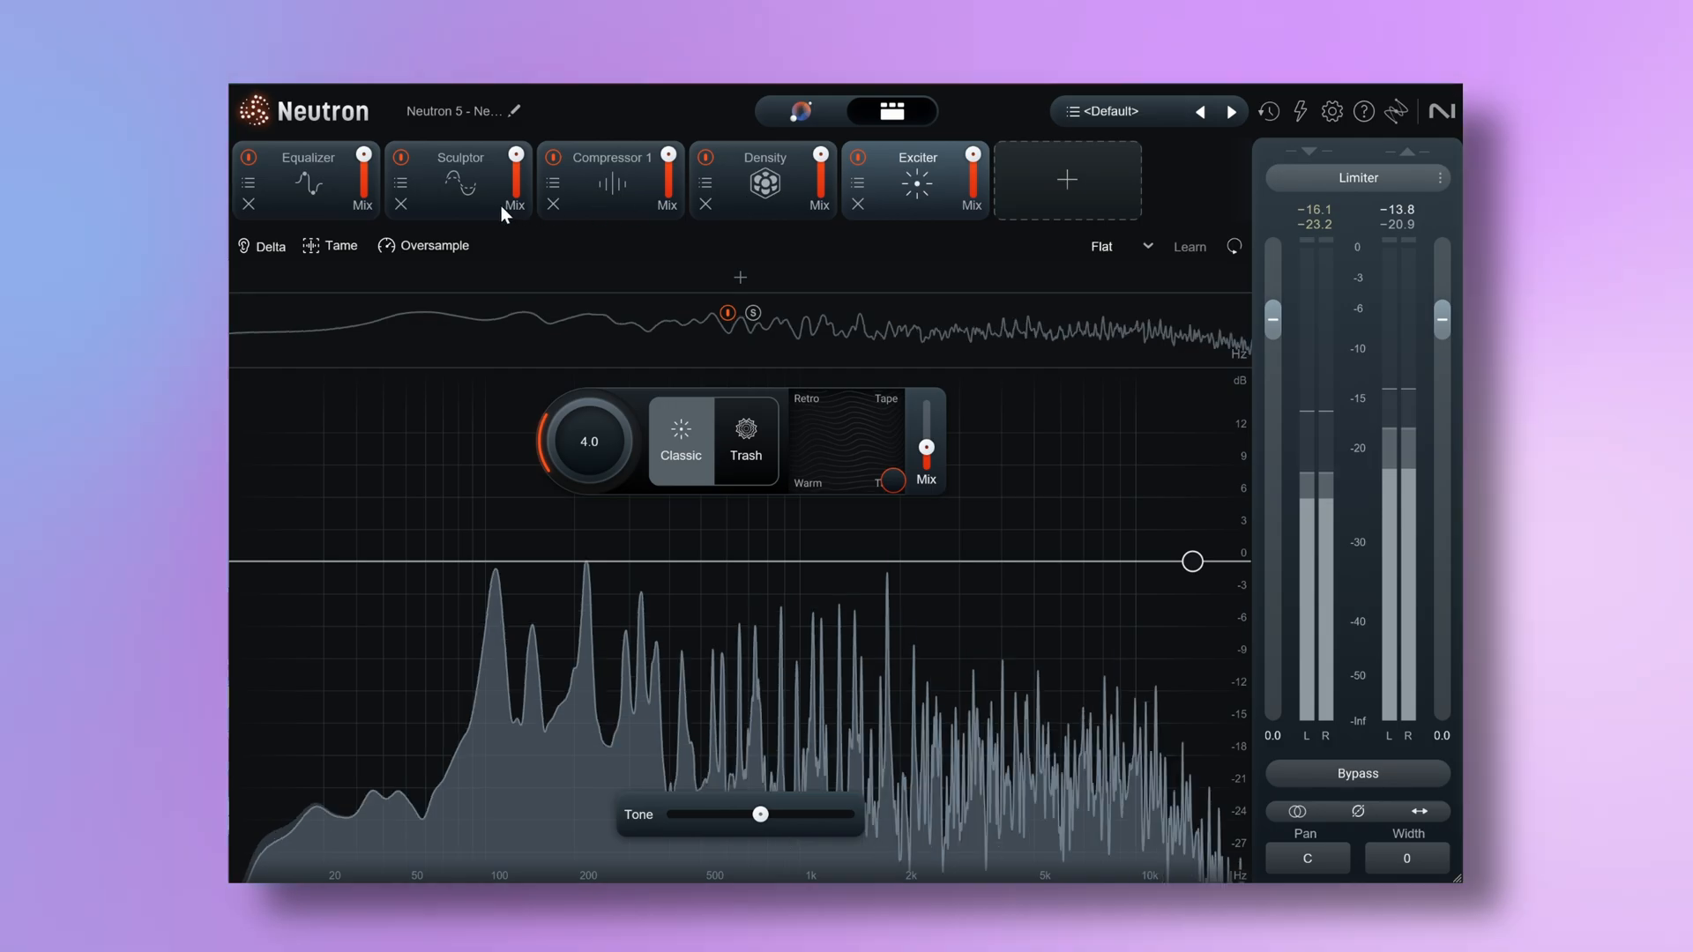
# - Add Phase and Clipper modules after Exciter, with Clipper threshold -17.5 dB and 2.7 dB soft clip boost
pyautogui.click(308, 182)
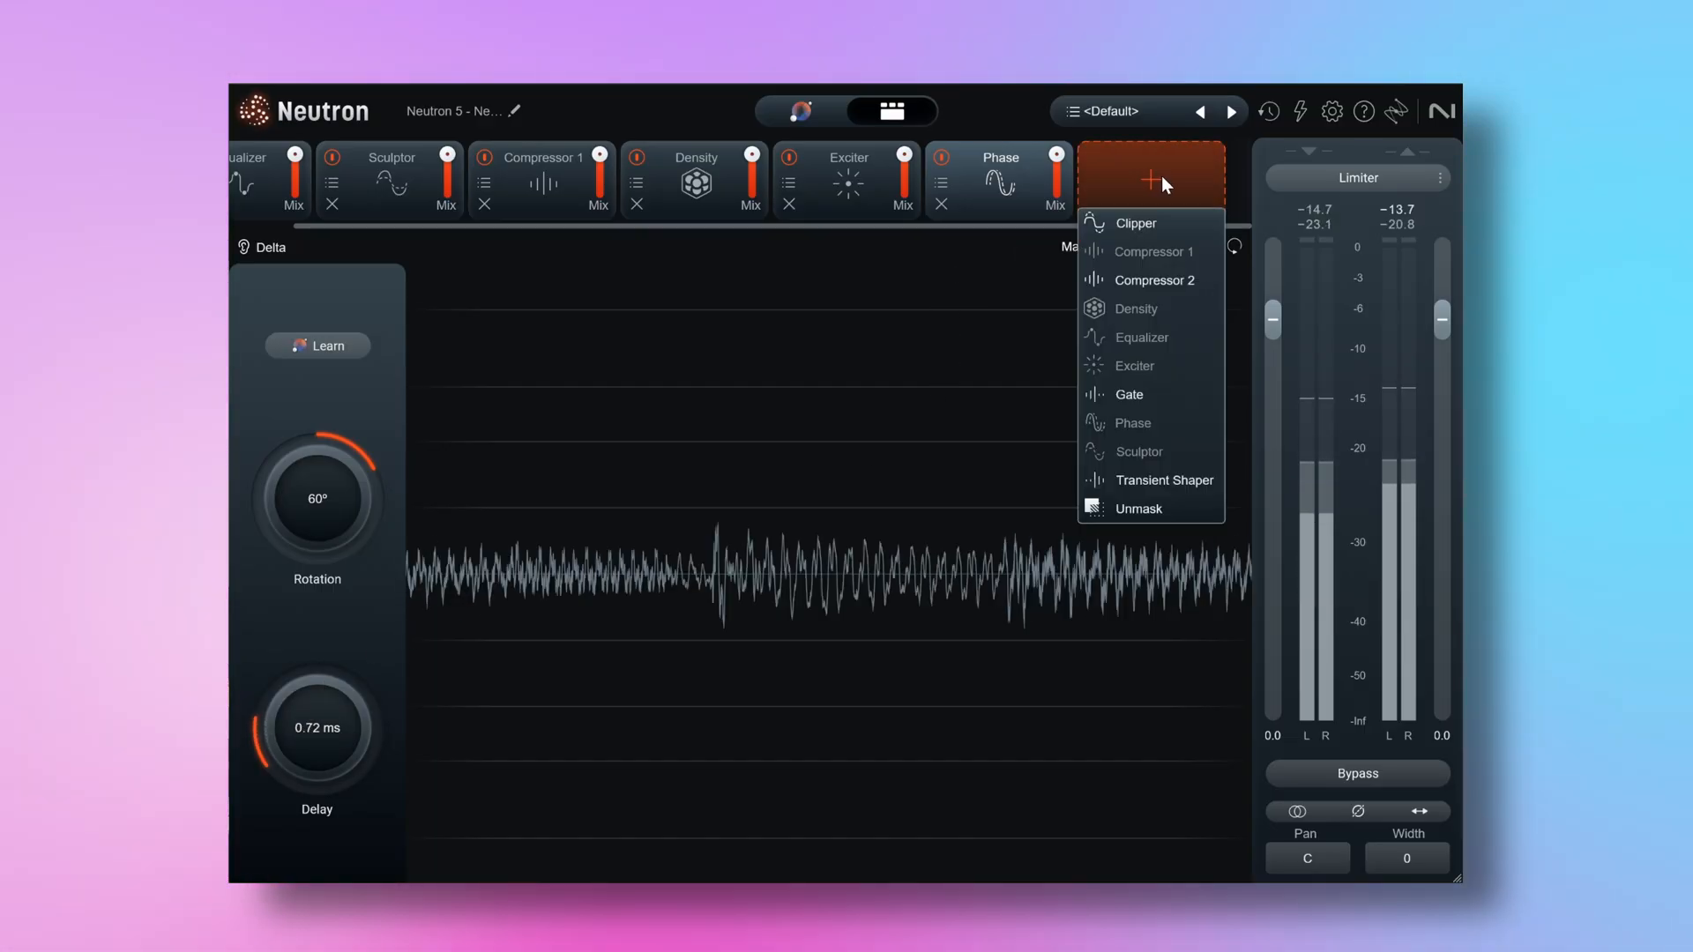
pyautogui.click(1135, 223)
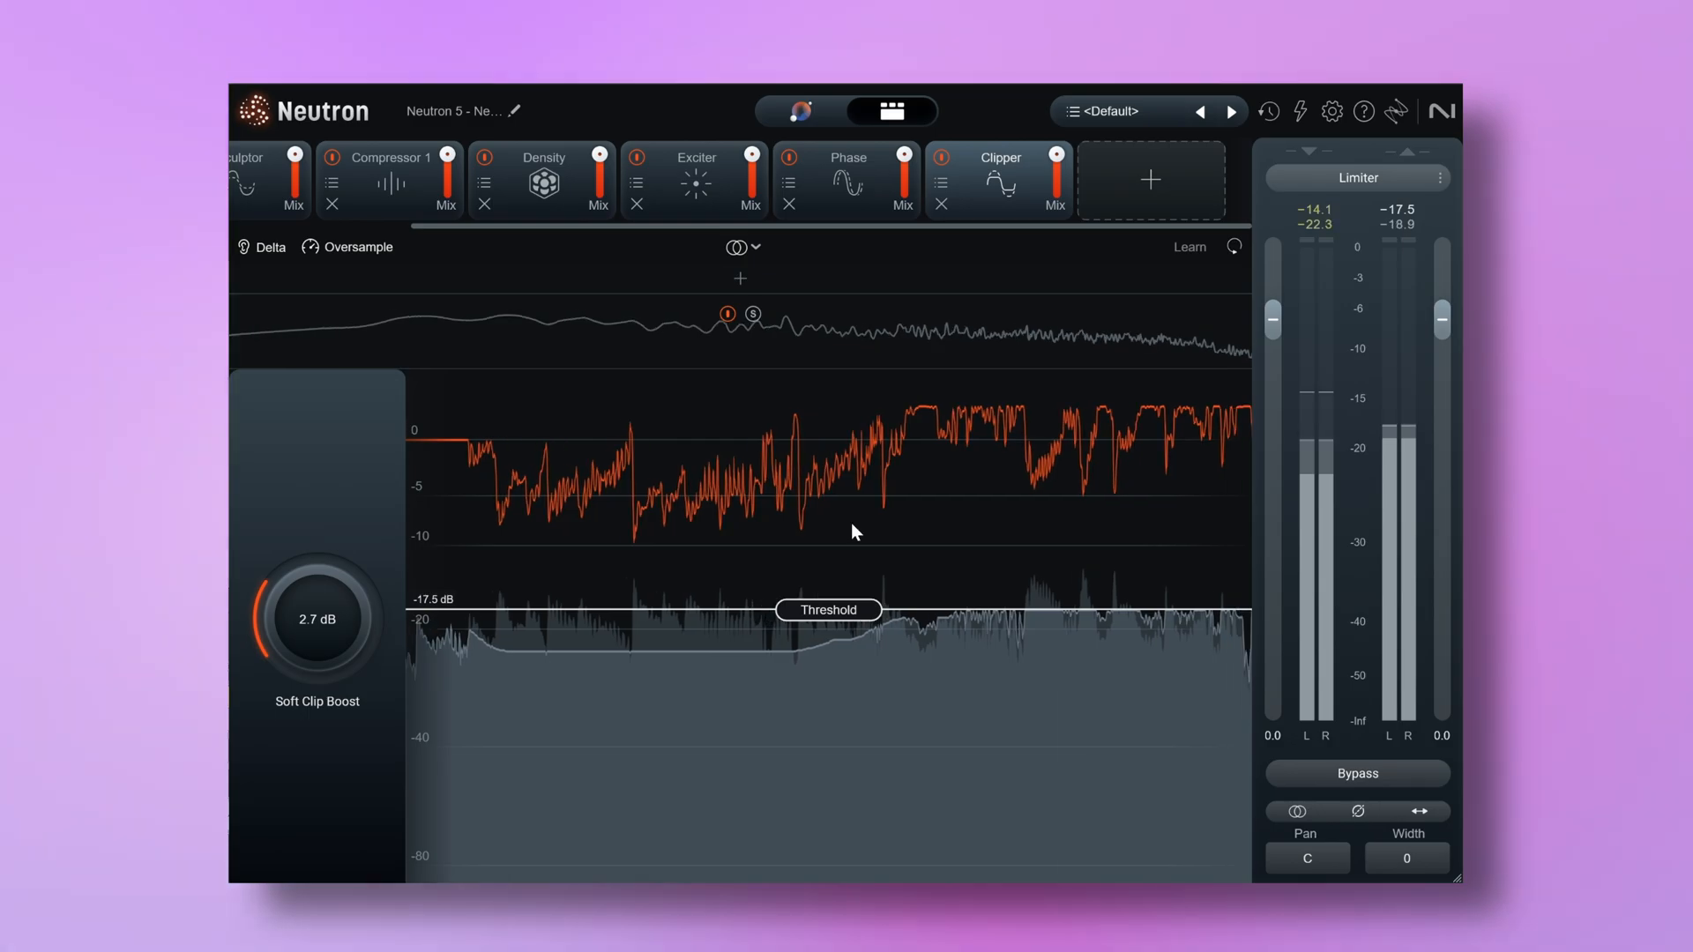
pyautogui.click(741, 246)
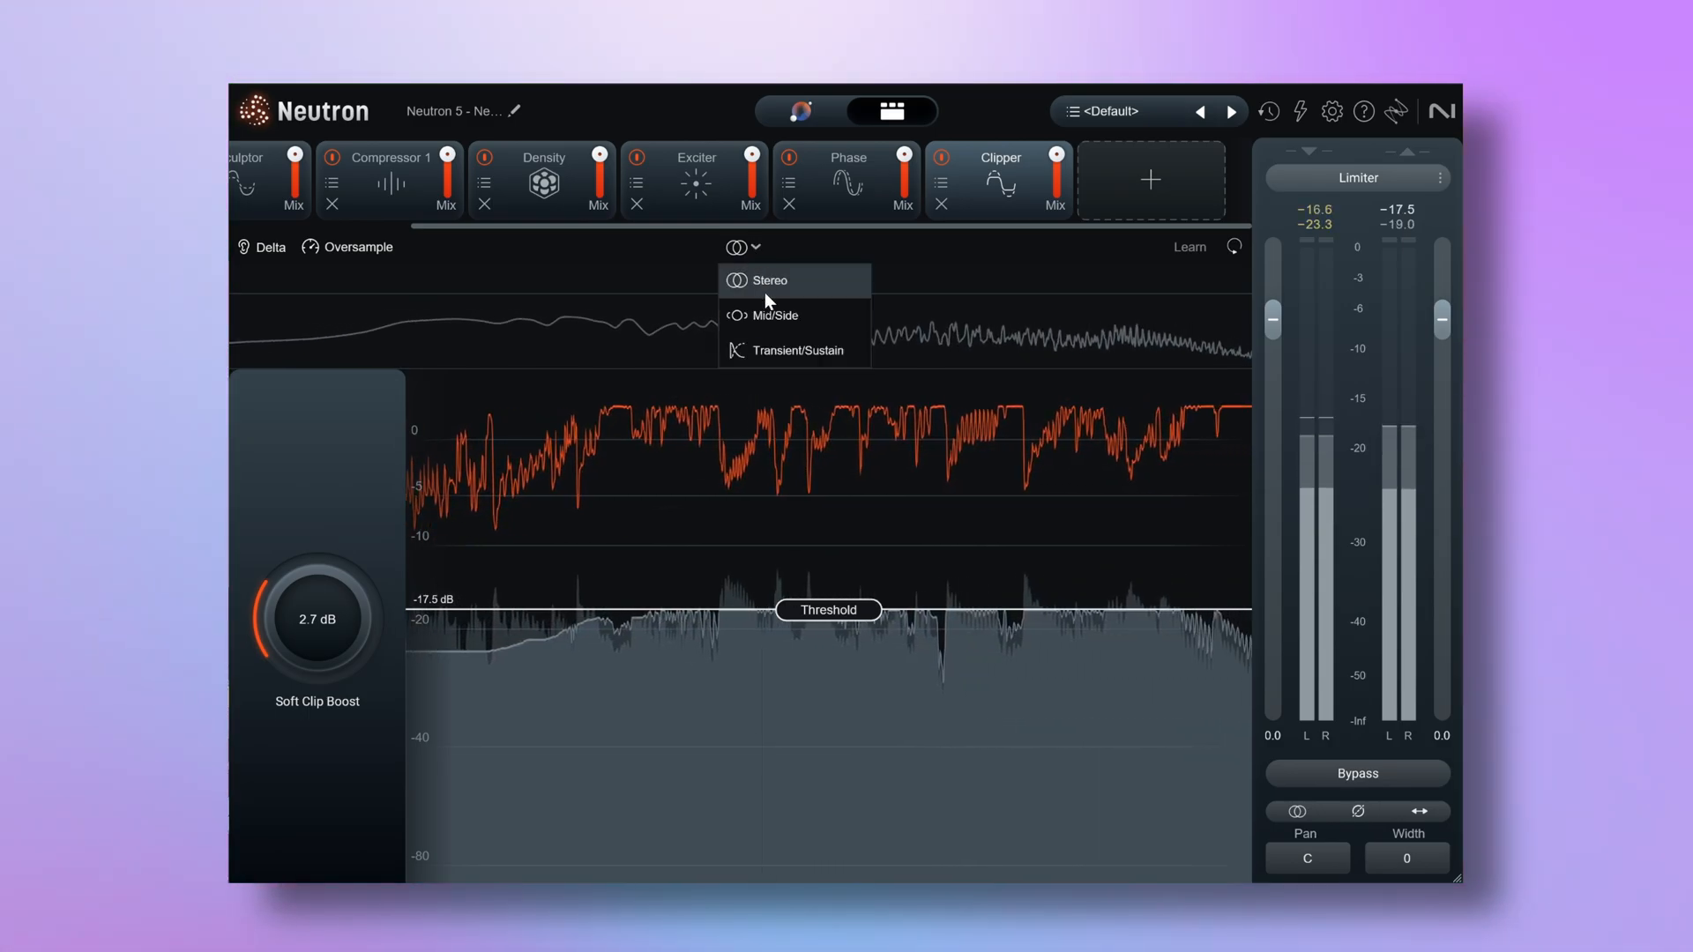